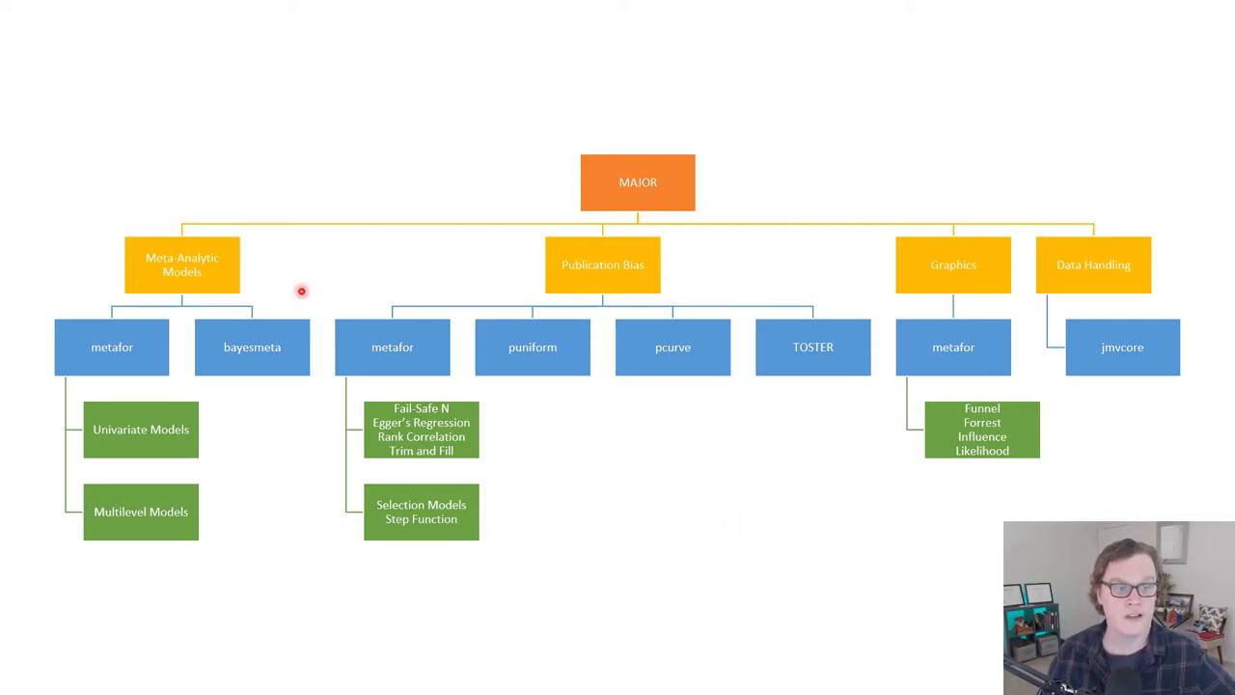
mouse_move(147, 230)
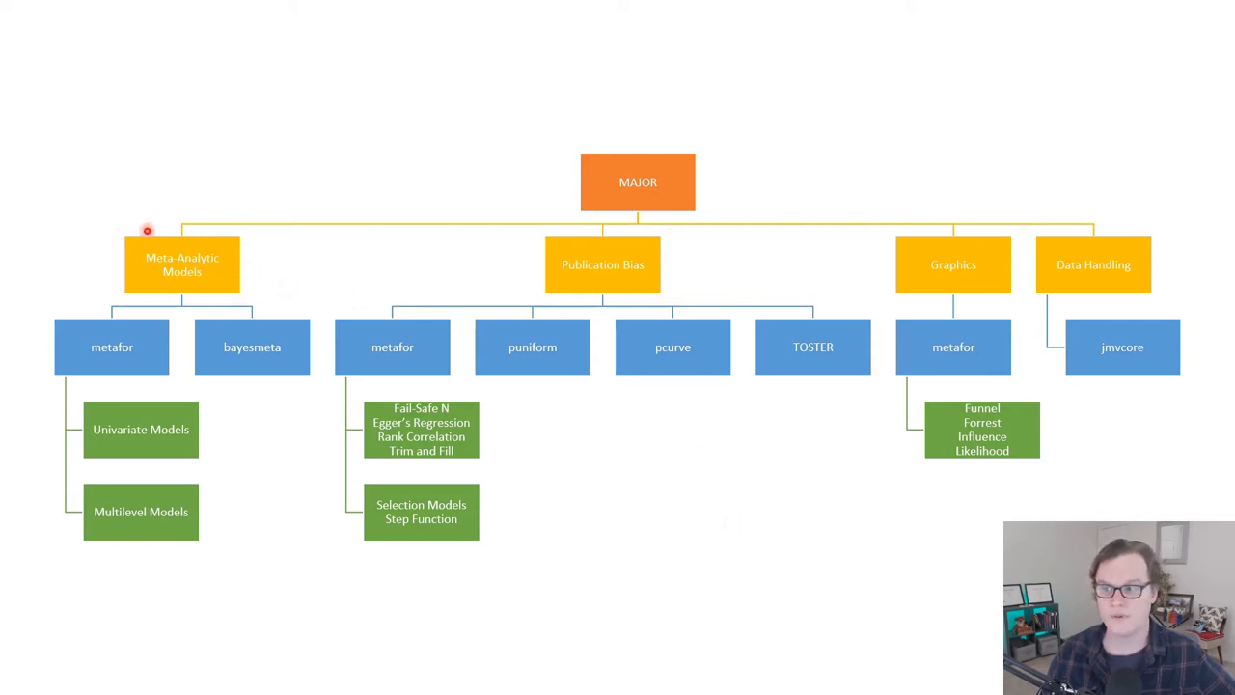
mouse_move(89, 329)
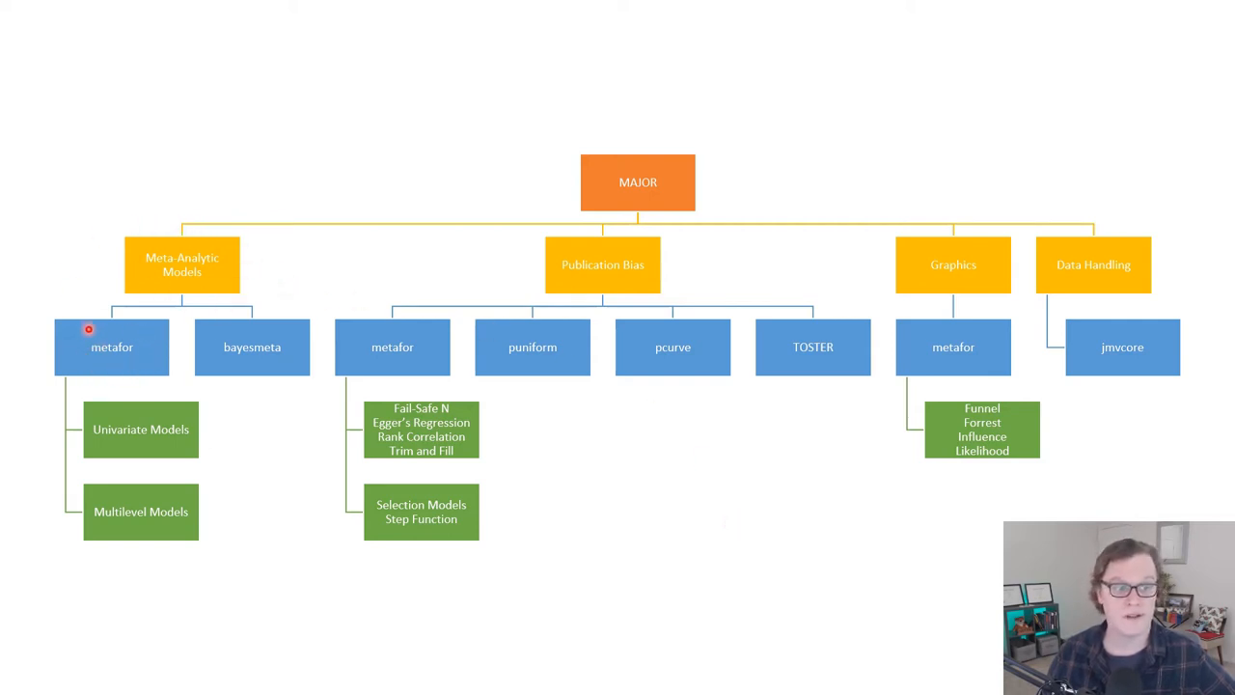
mouse_move(127, 493)
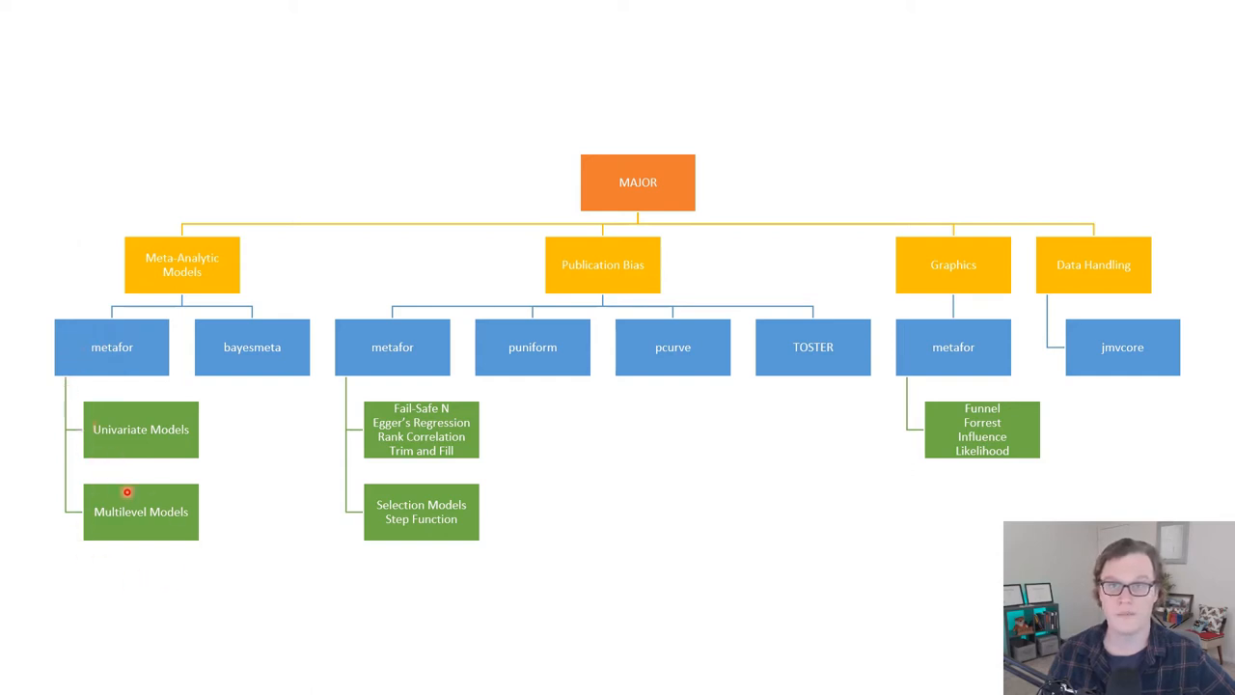
mouse_move(228, 393)
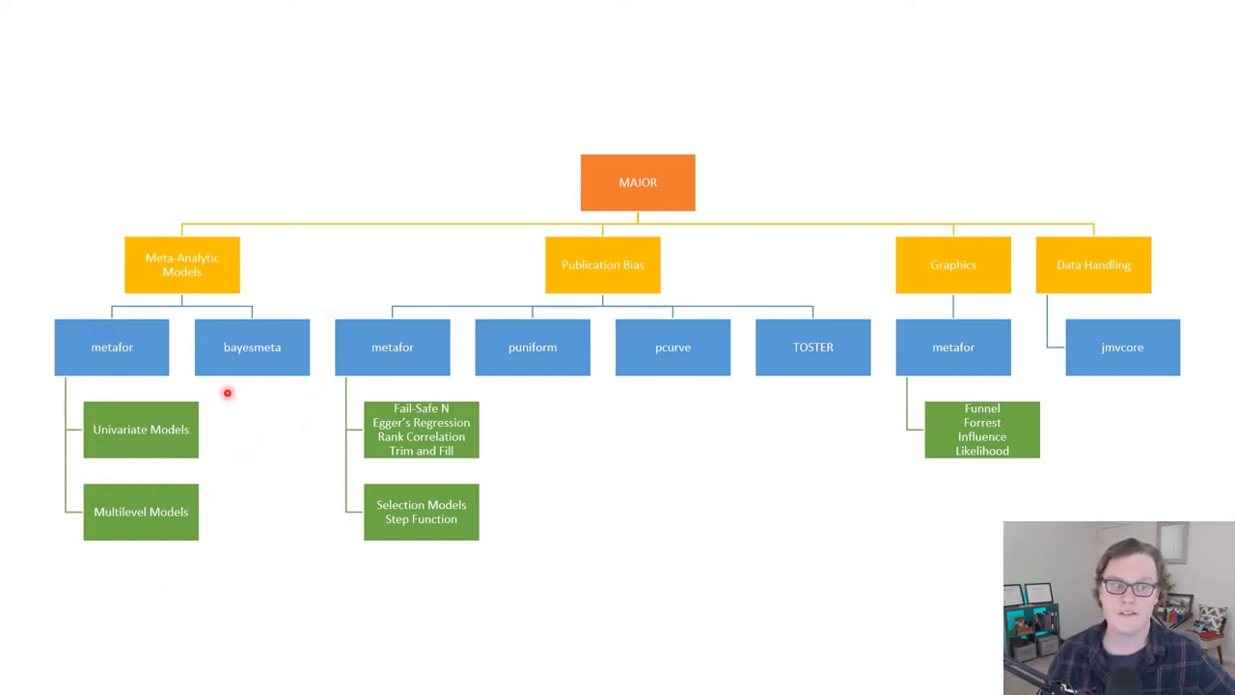
mouse_move(207, 336)
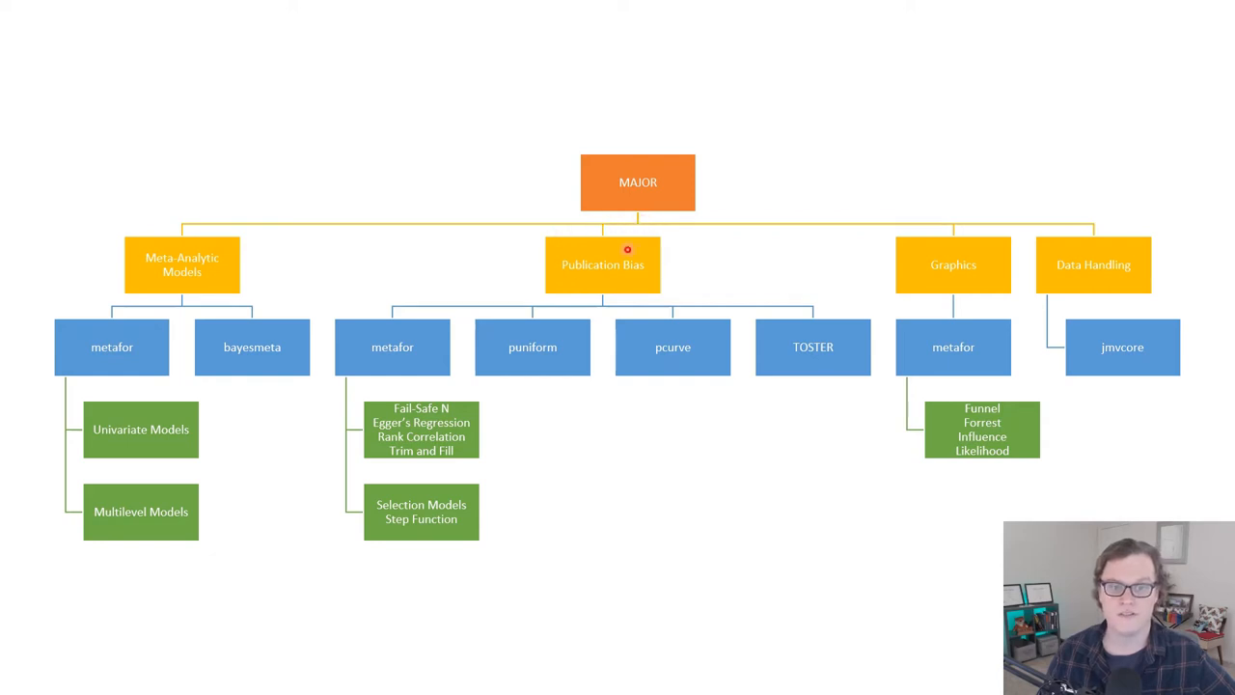
mouse_move(455, 274)
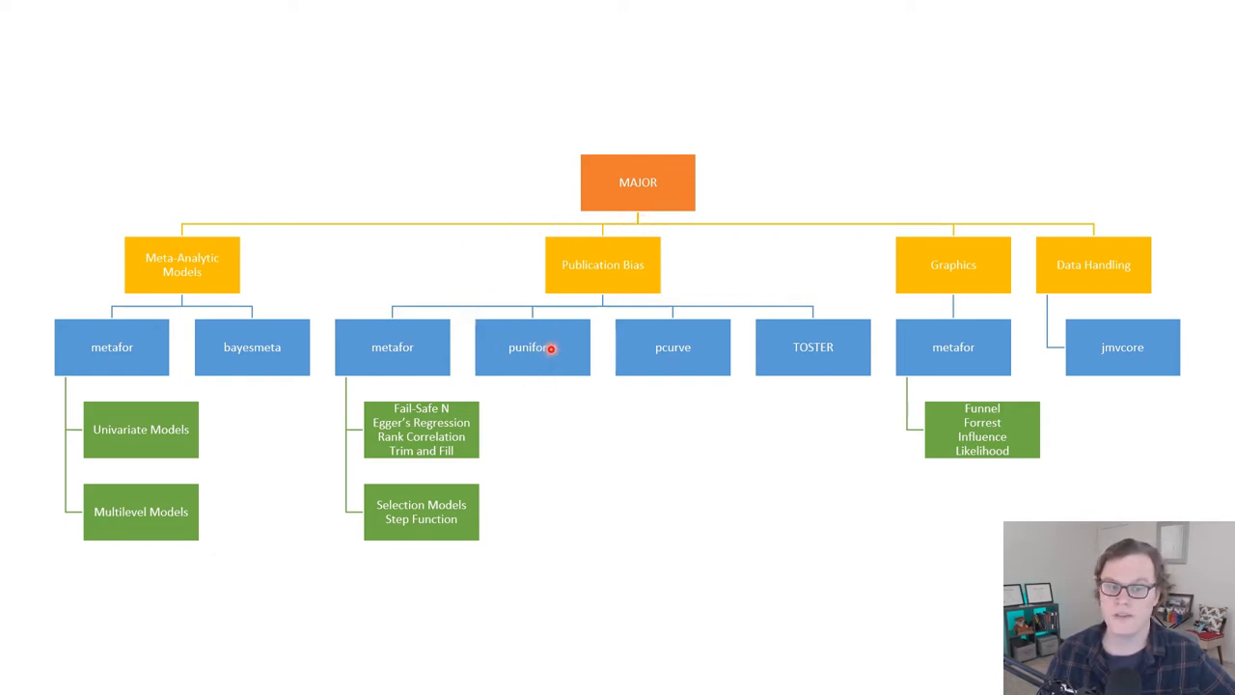
mouse_move(830, 355)
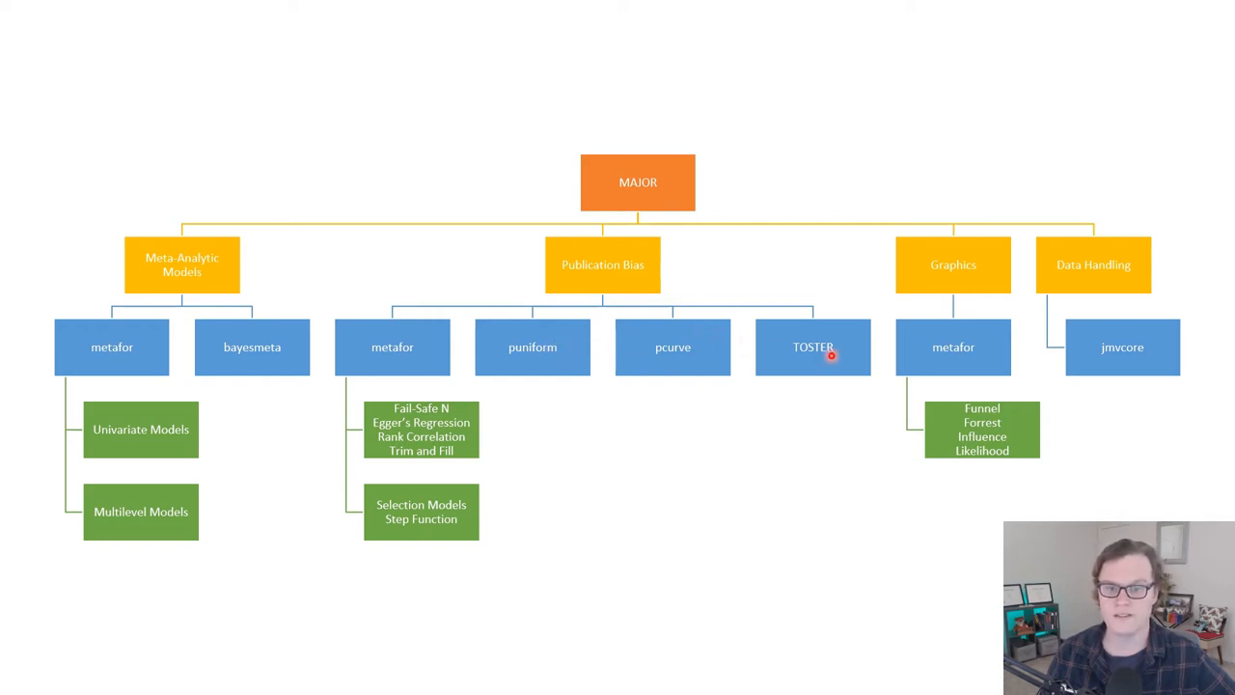
mouse_move(453, 426)
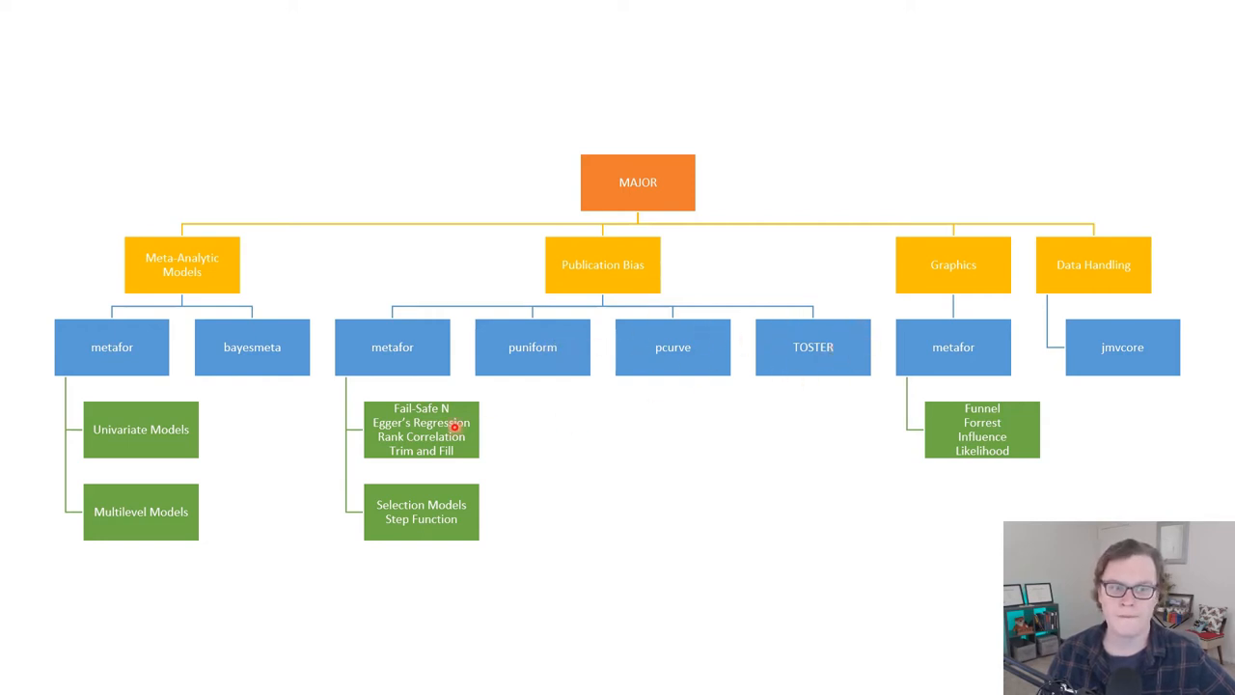
mouse_move(357, 376)
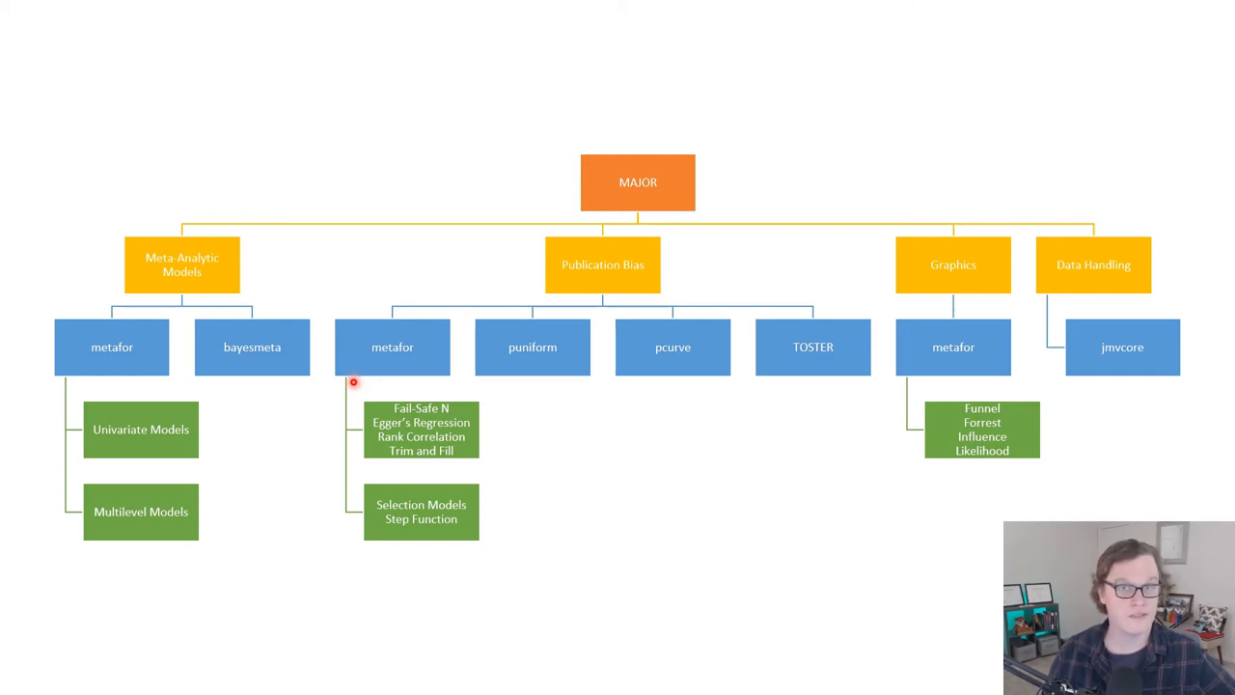
mouse_move(372, 374)
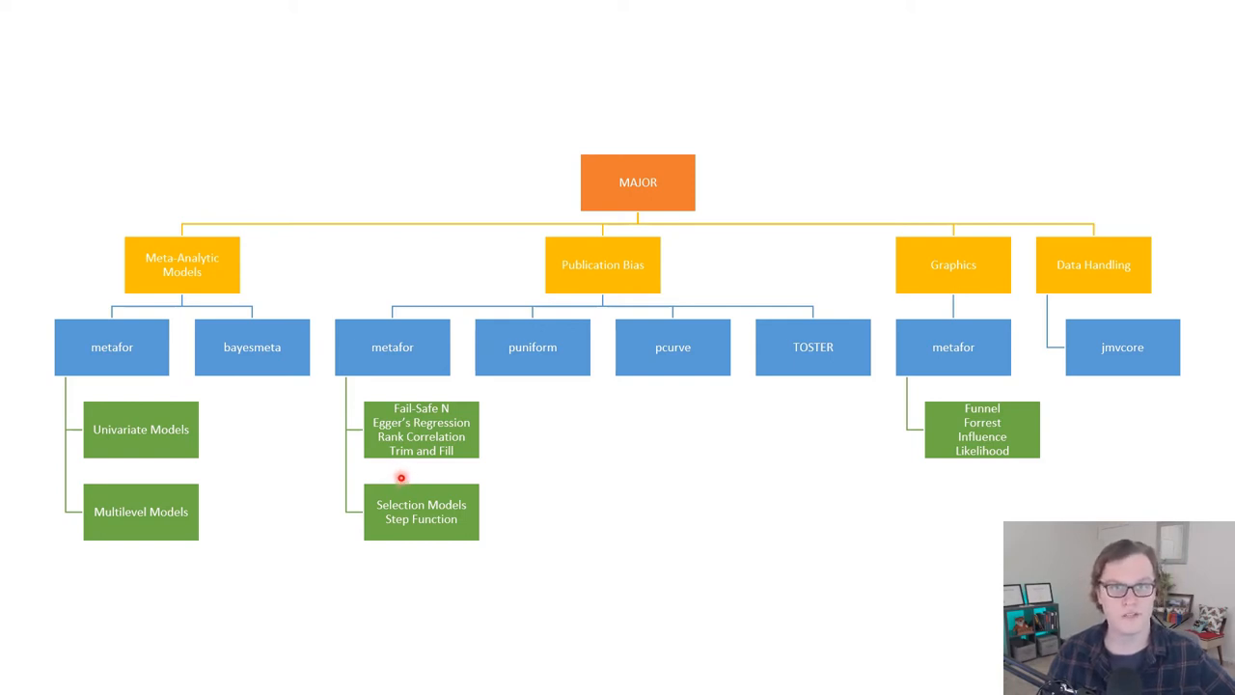
mouse_move(401, 490)
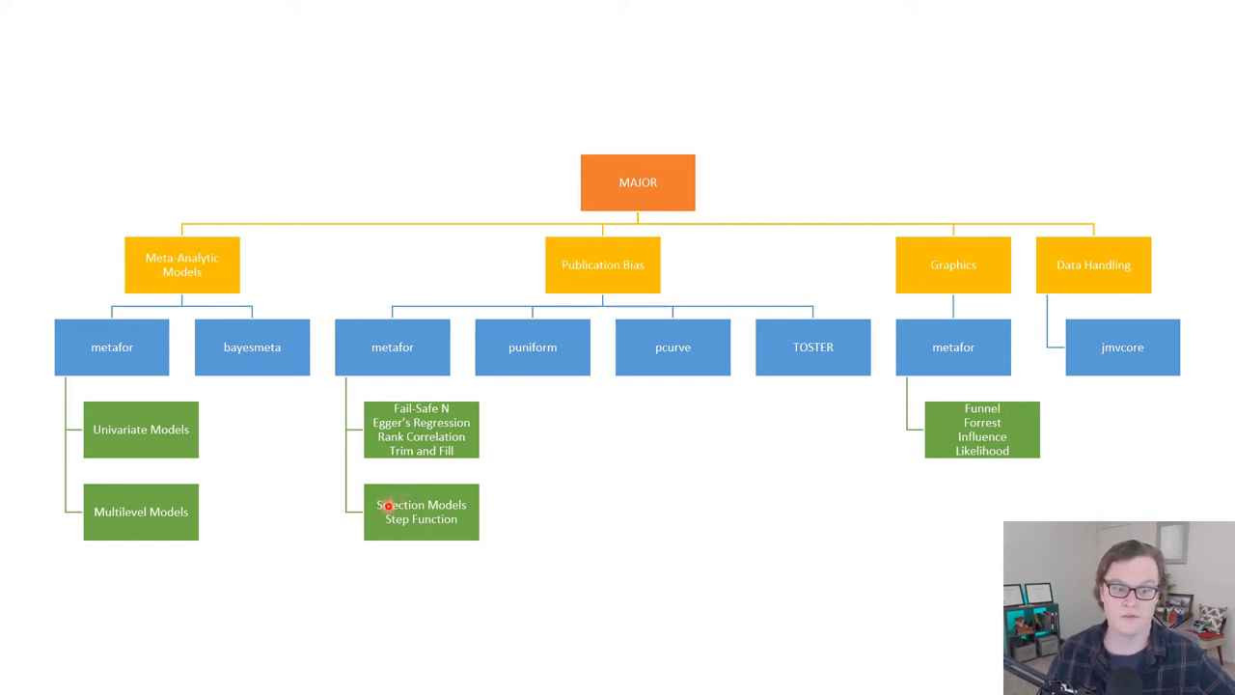
mouse_move(621, 524)
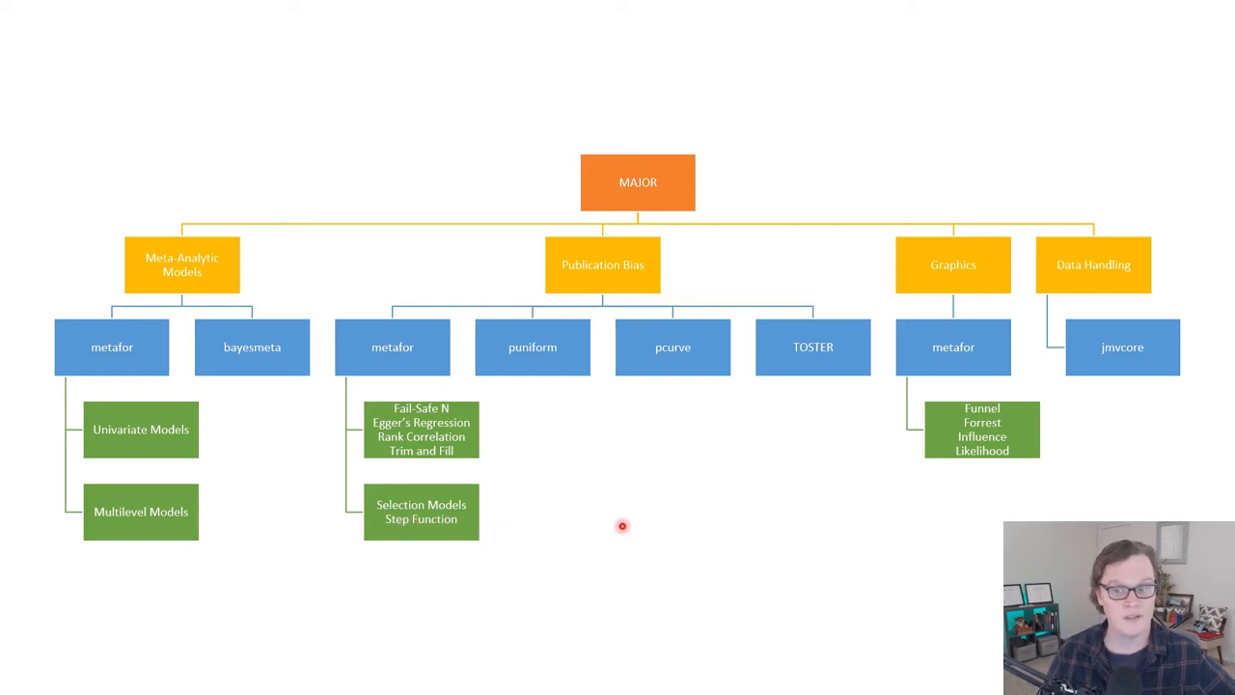
mouse_move(1003, 380)
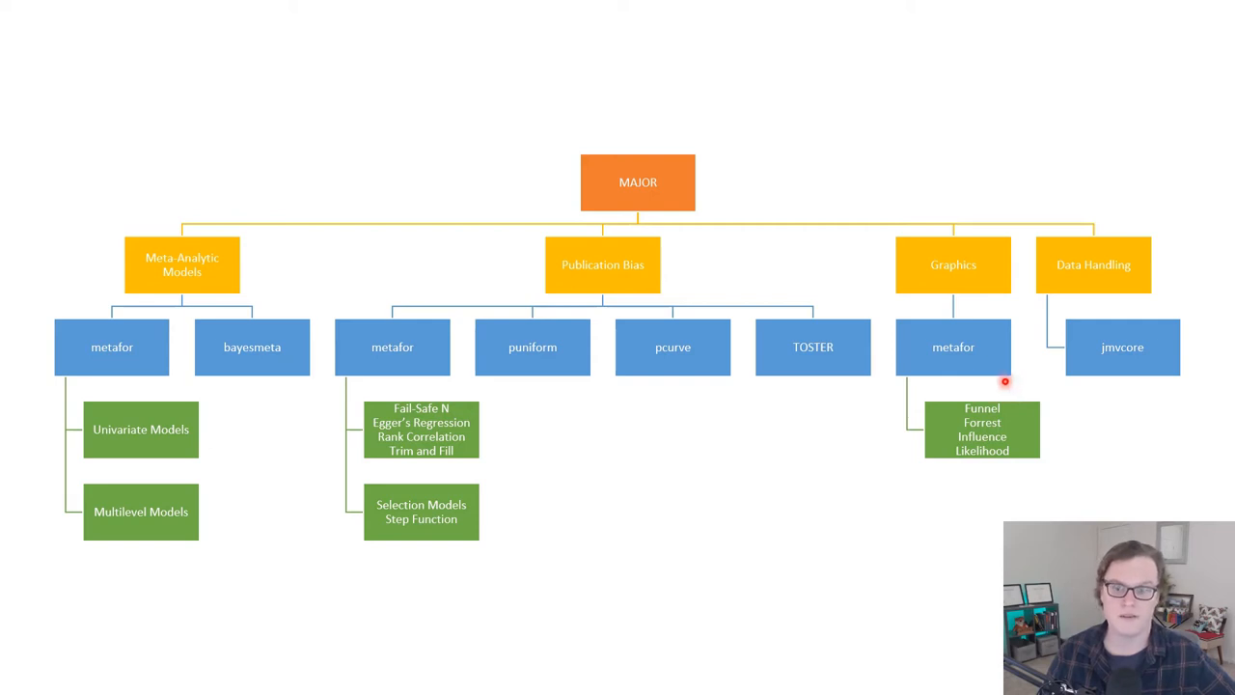
mouse_move(1025, 397)
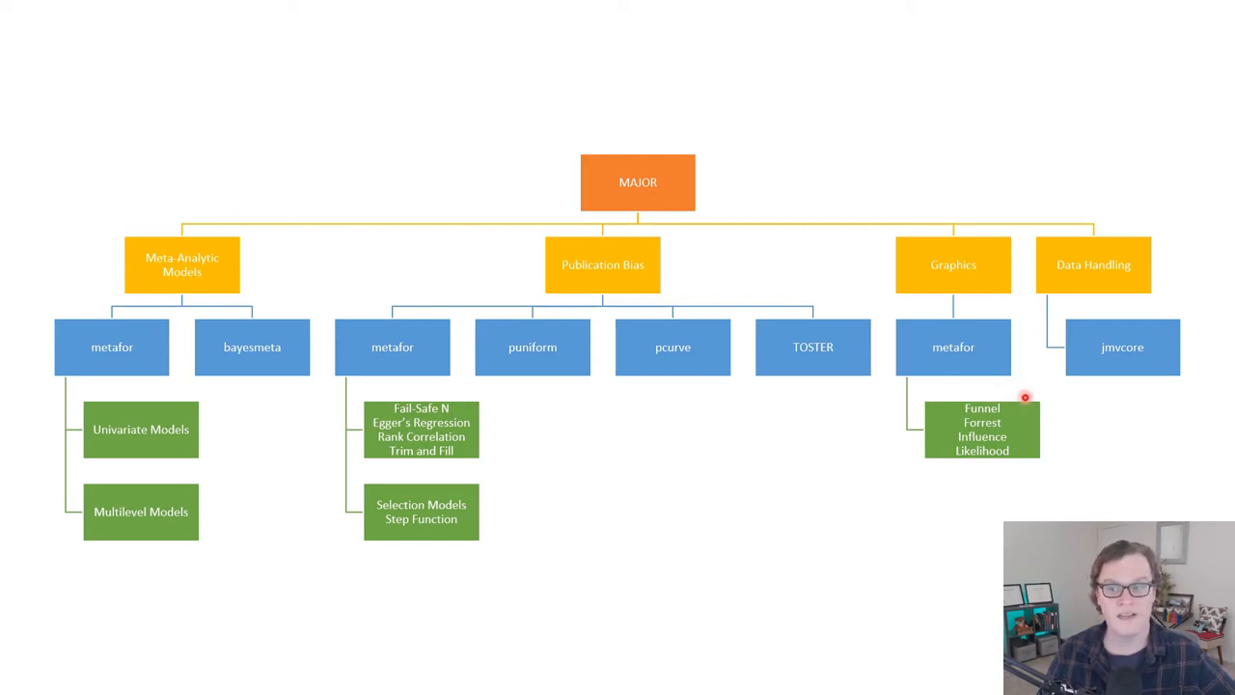
mouse_move(1150, 237)
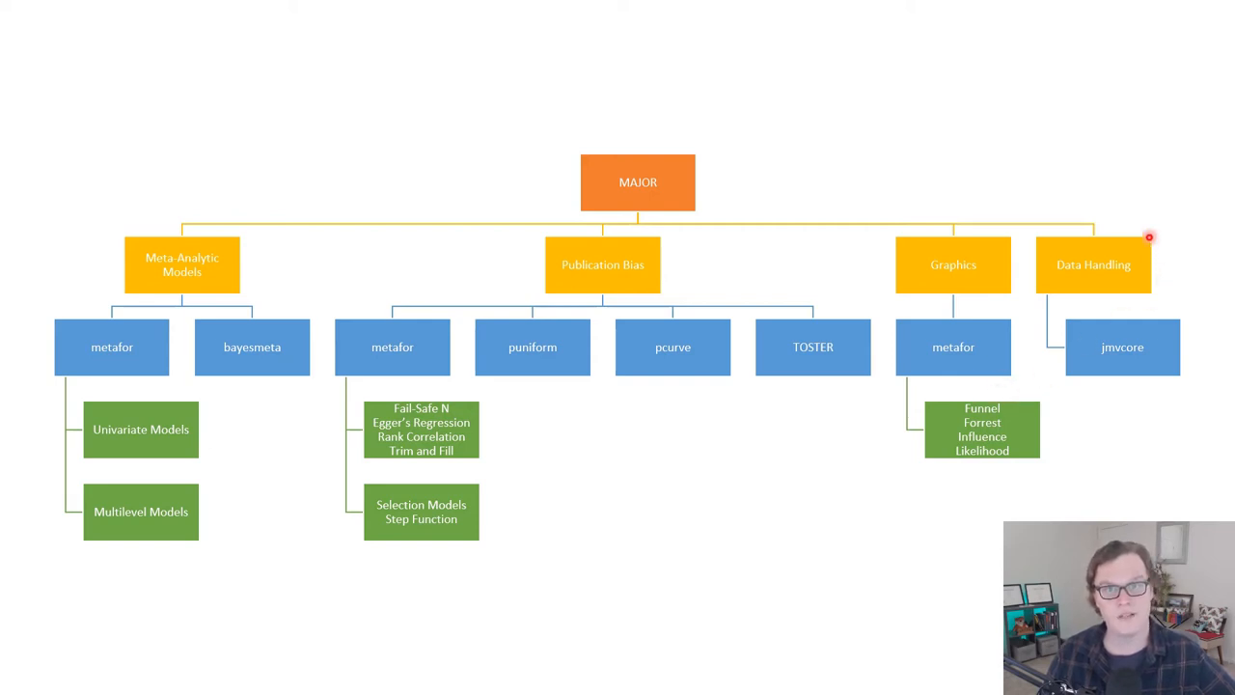
mouse_move(1037, 322)
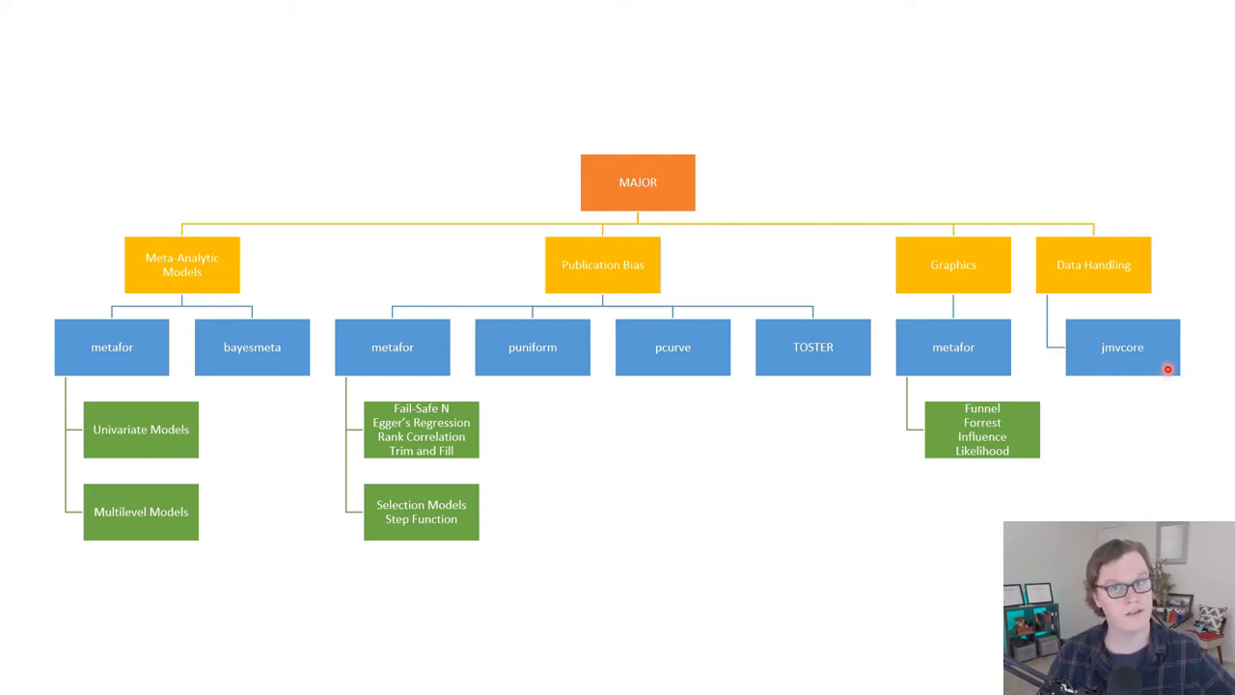
mouse_move(1180, 311)
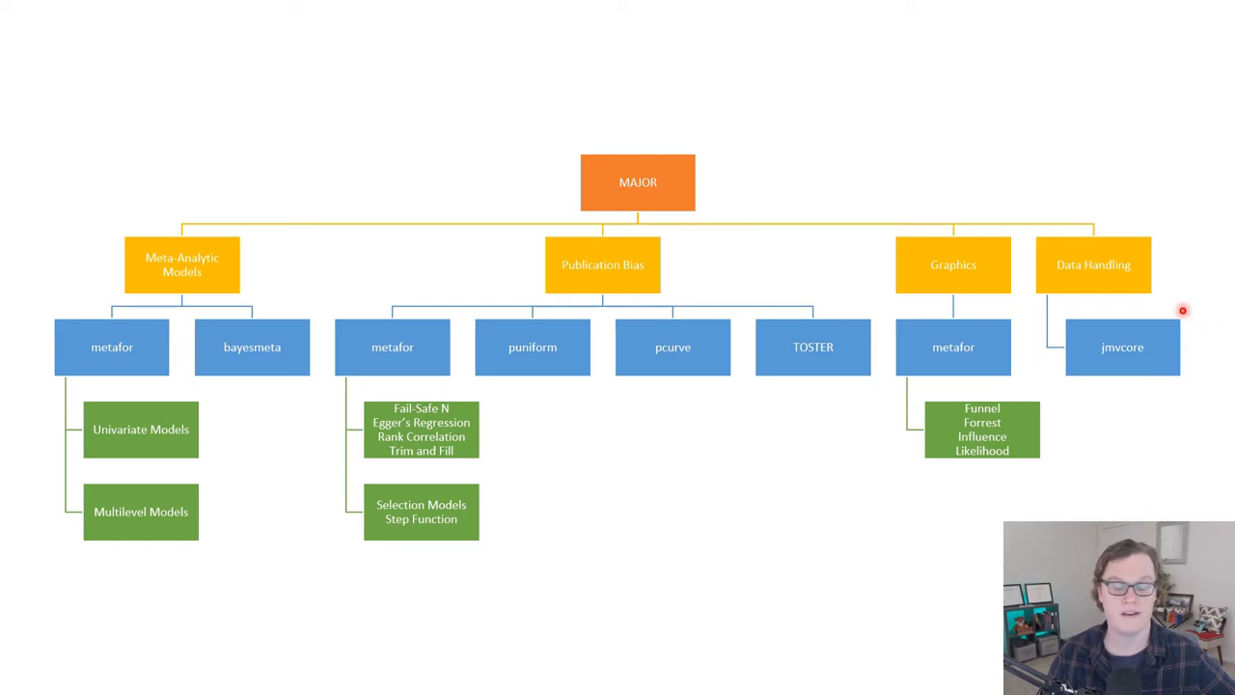
mouse_move(1225, 324)
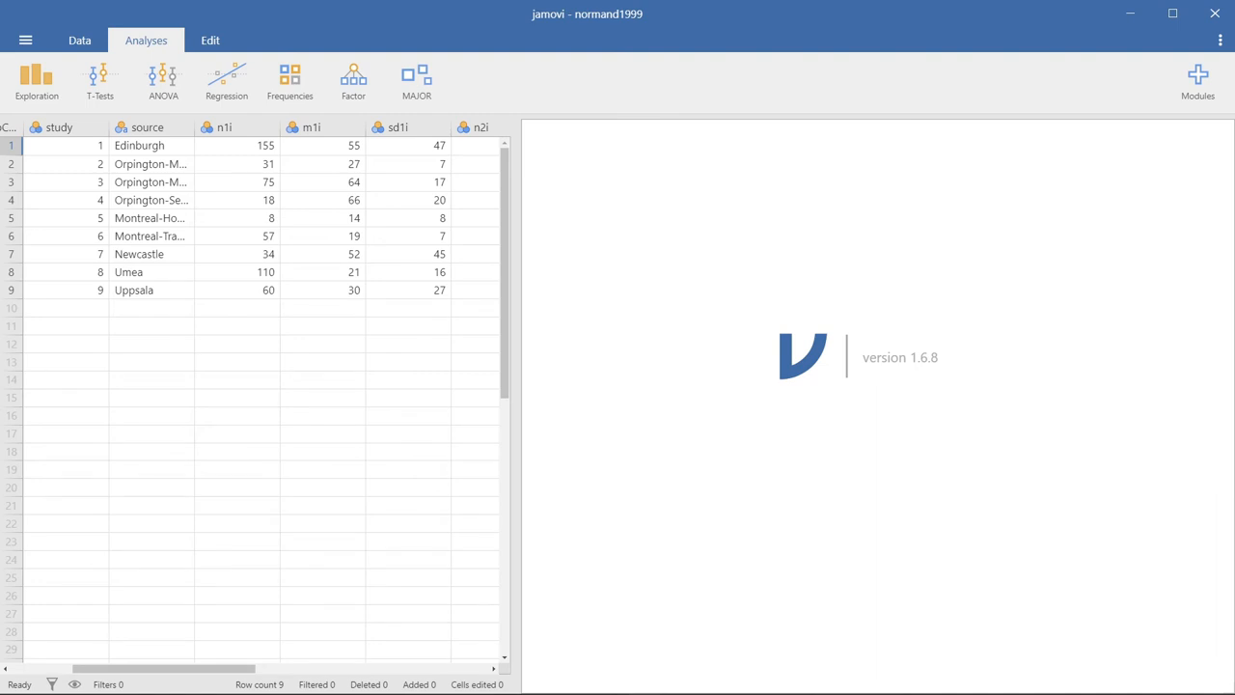
mouse_move(579, 139)
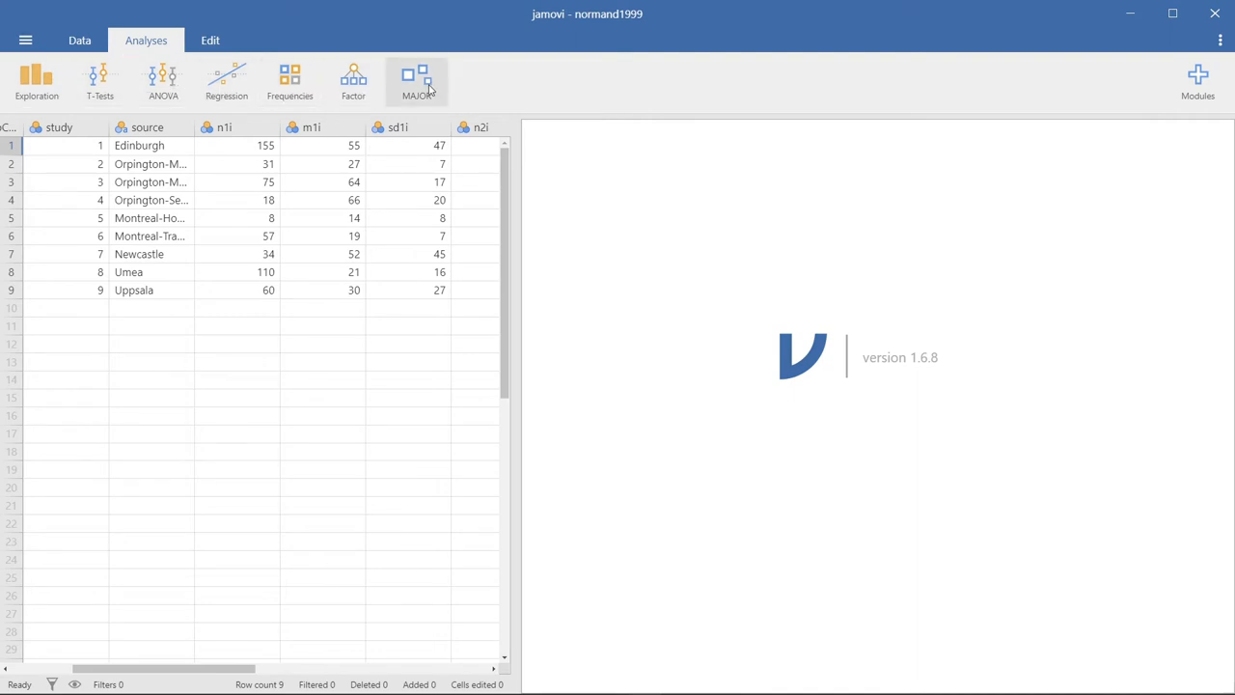
mouse_move(453, 89)
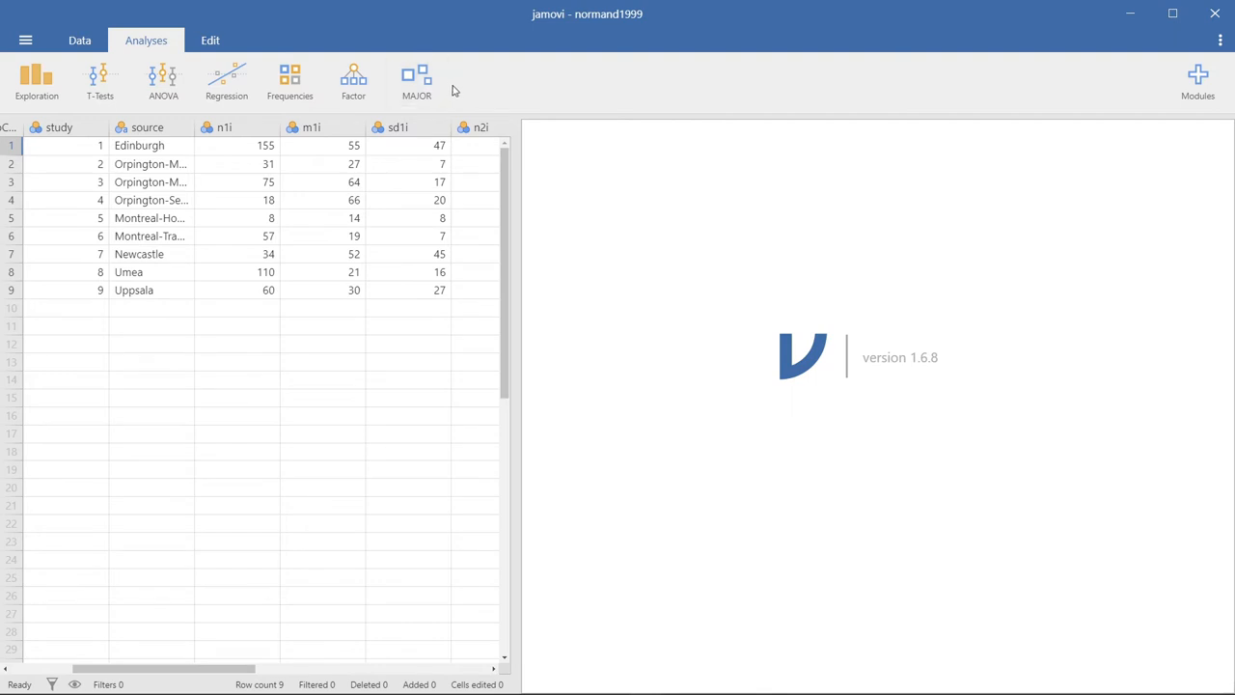
mouse_move(482, 100)
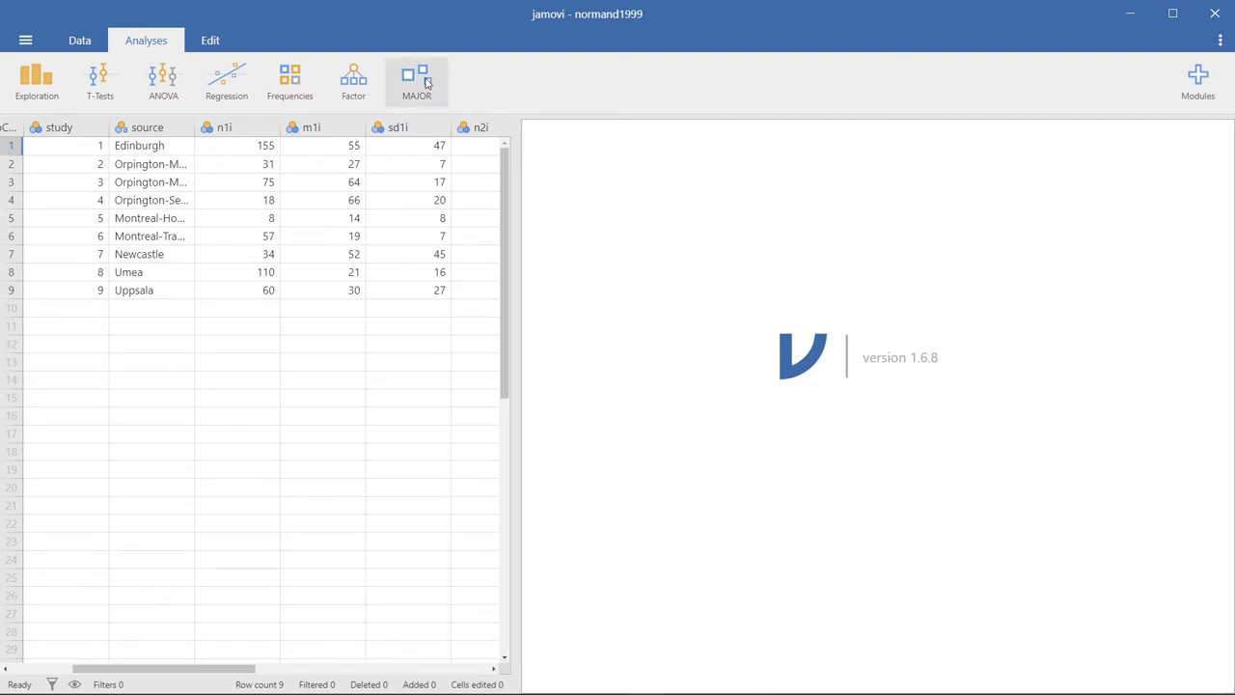
- Bring up the MAJOR module's list of meta-analysis analyses from the Analyses ribbon
left_click(417, 81)
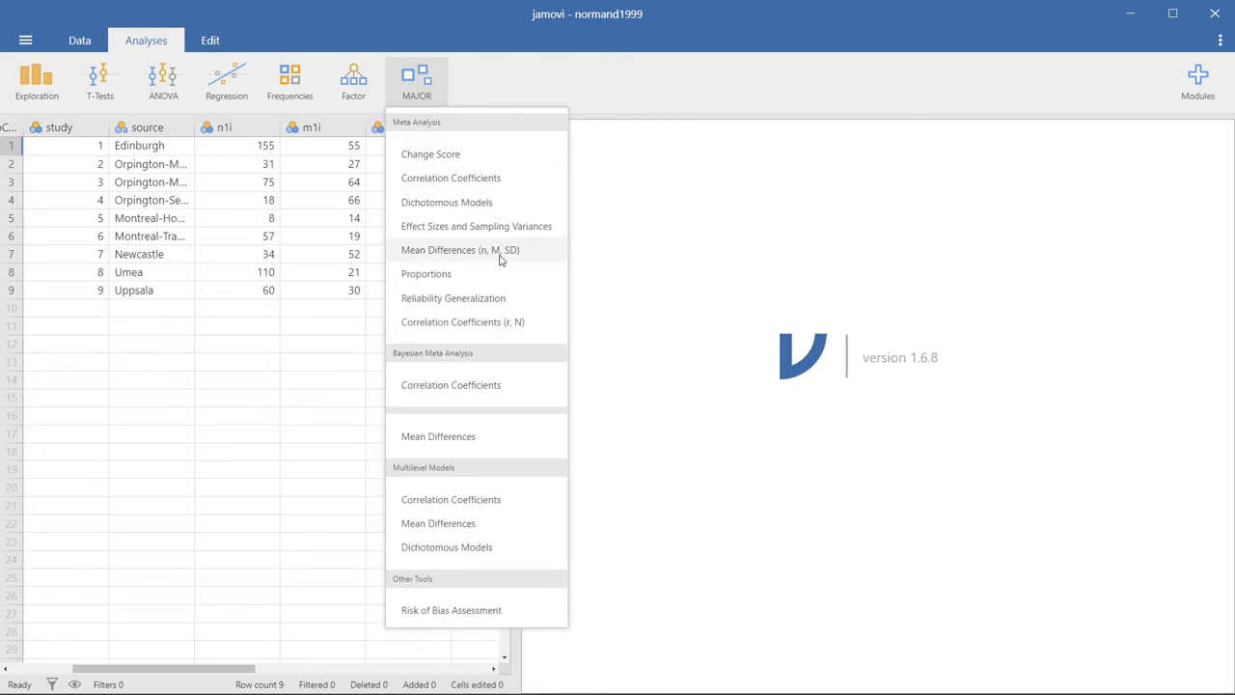
- Start a Mean Differences (n, M, SD) analysis with n1i, m1i, sd1i, n2i, m2i, sd2i as the two groups' data
left_click(459, 249)
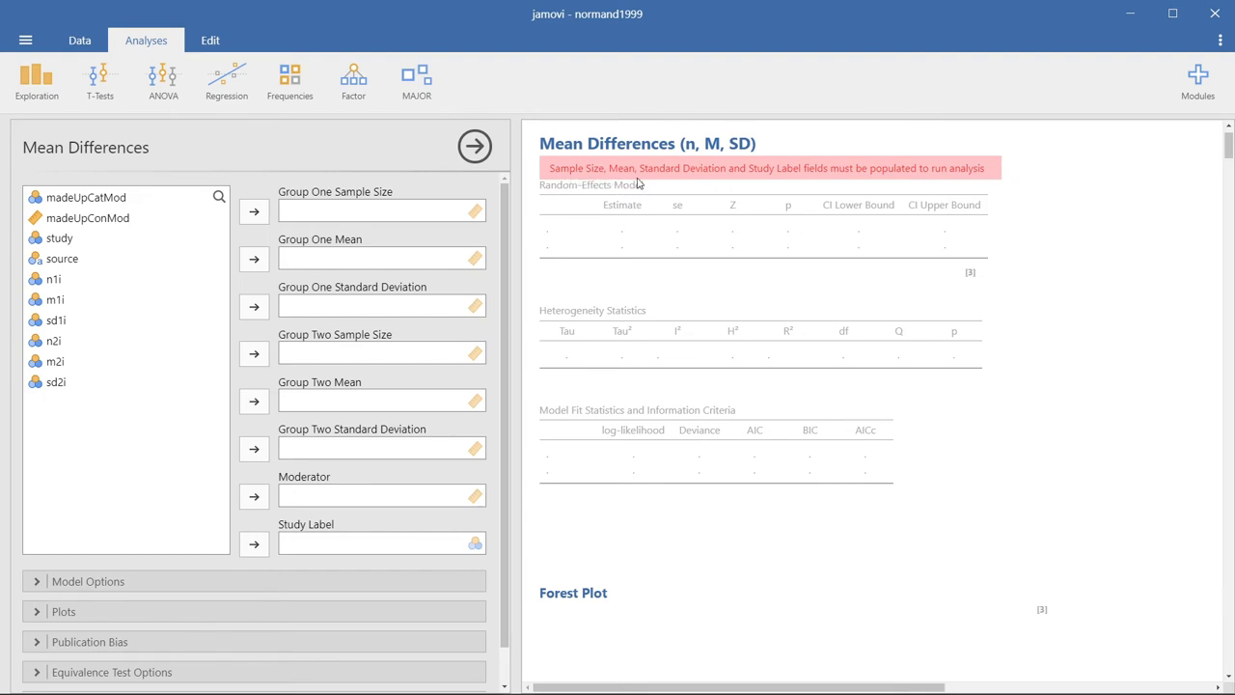
mouse_move(922, 183)
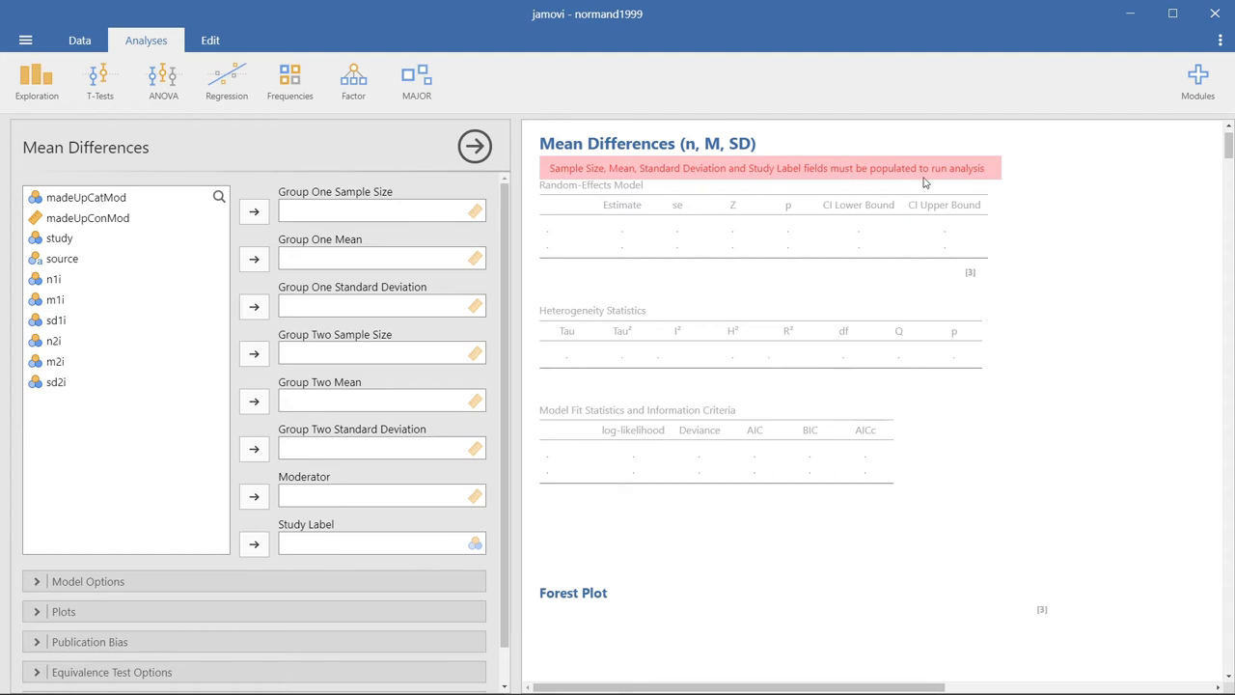
mouse_move(58, 289)
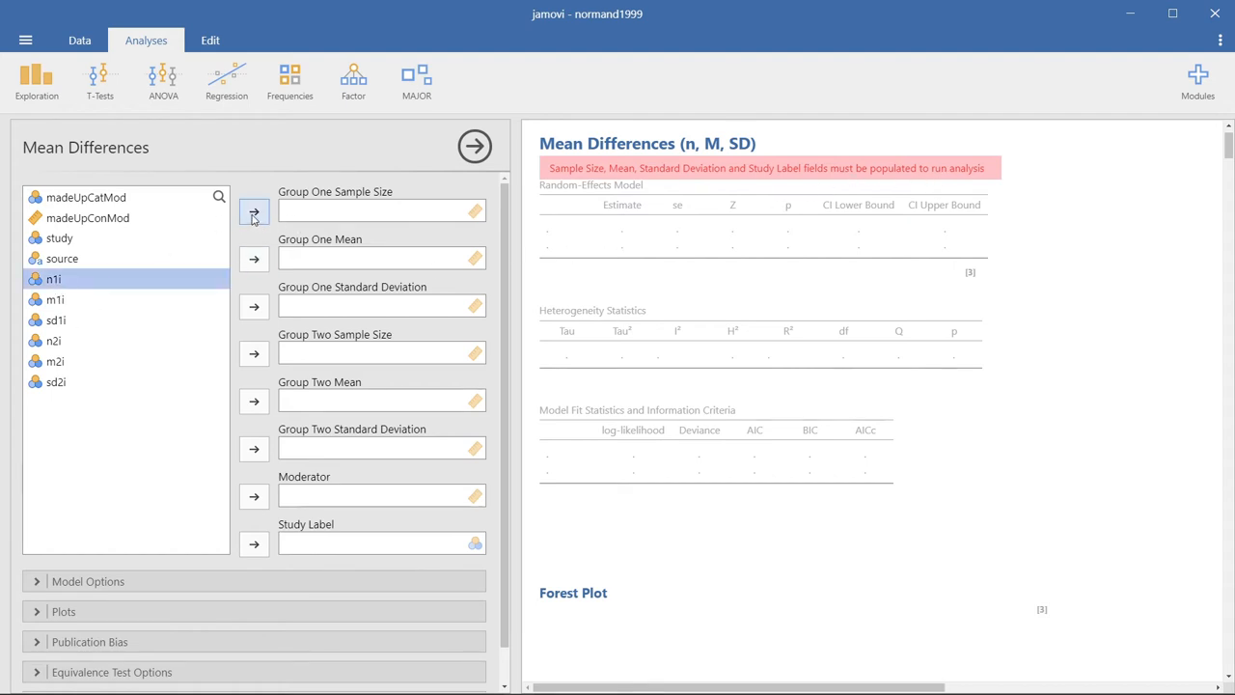
left_click(255, 211)
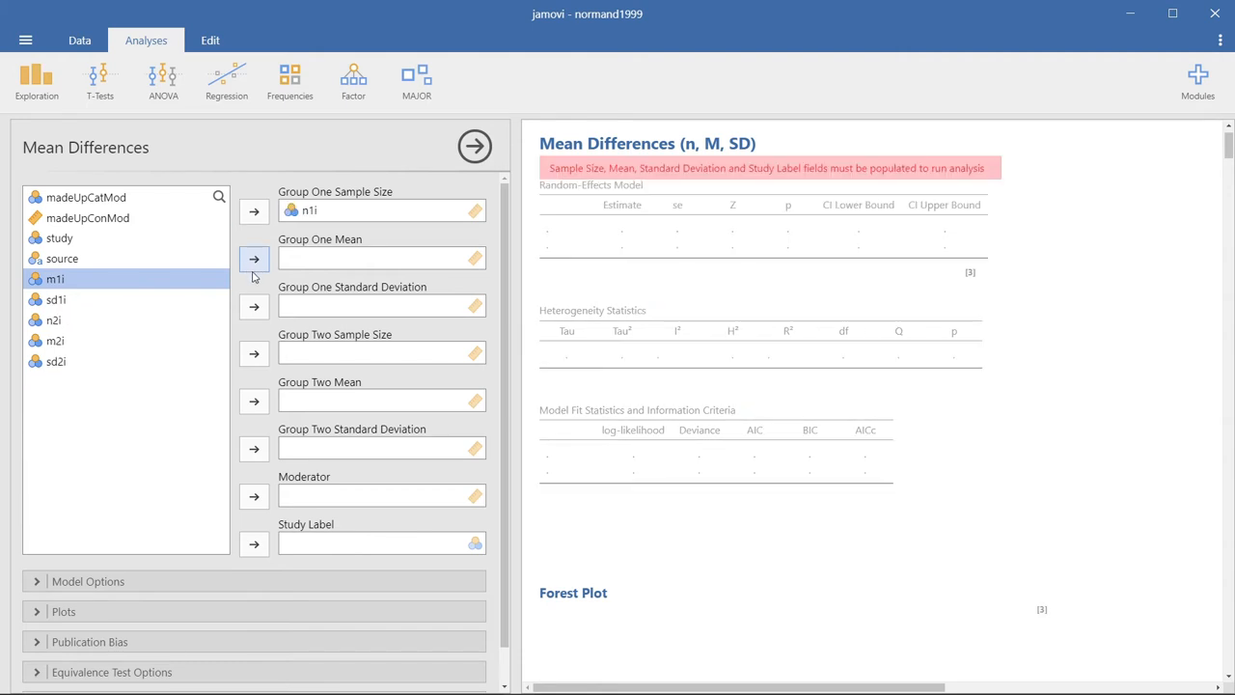
left_click(254, 259)
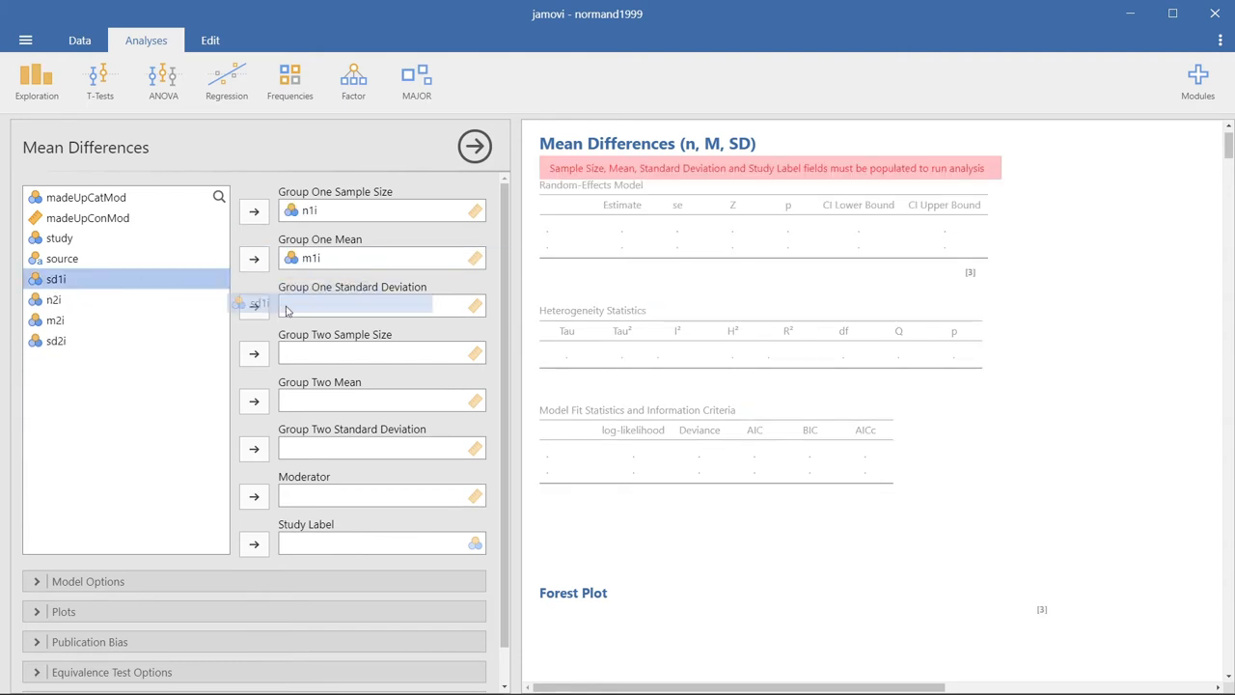
left_click(254, 304)
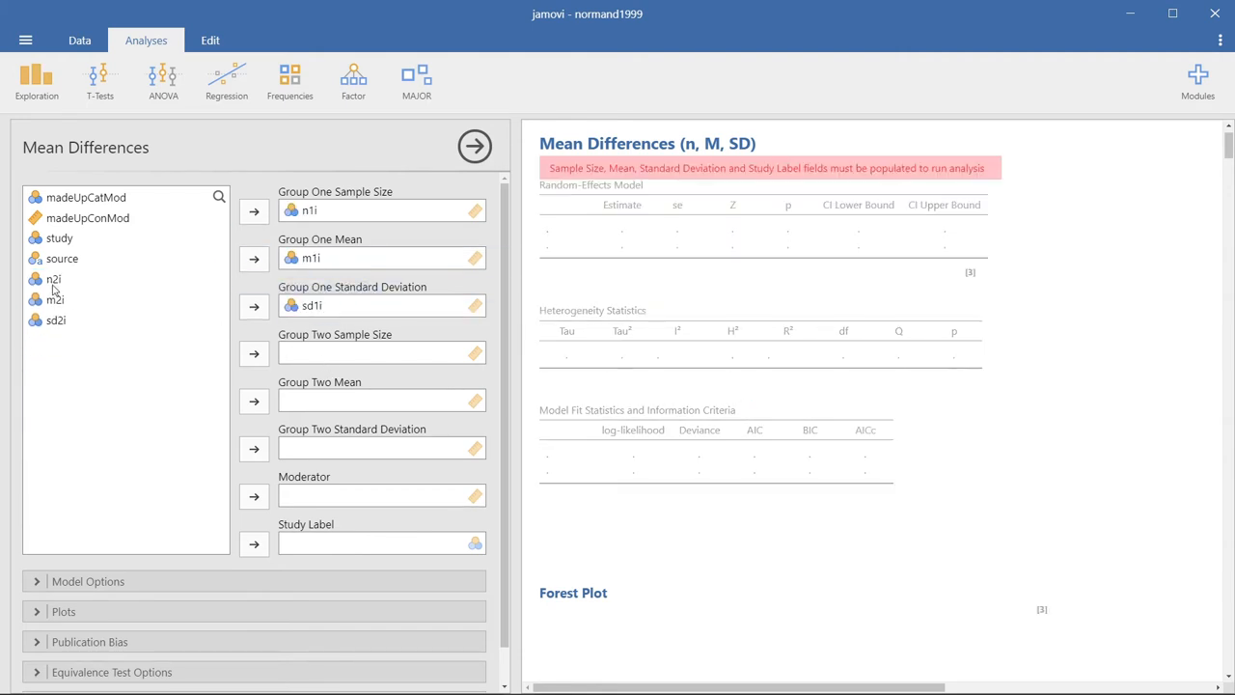
left_click(255, 351)
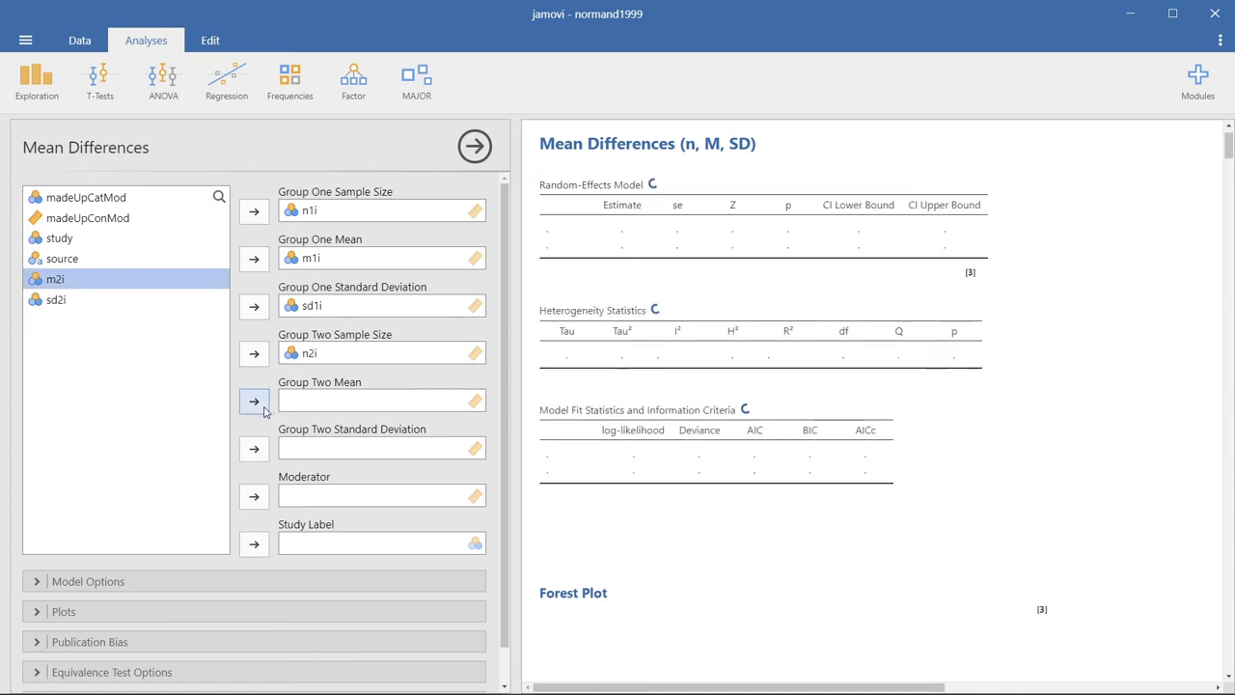
left_click(254, 399)
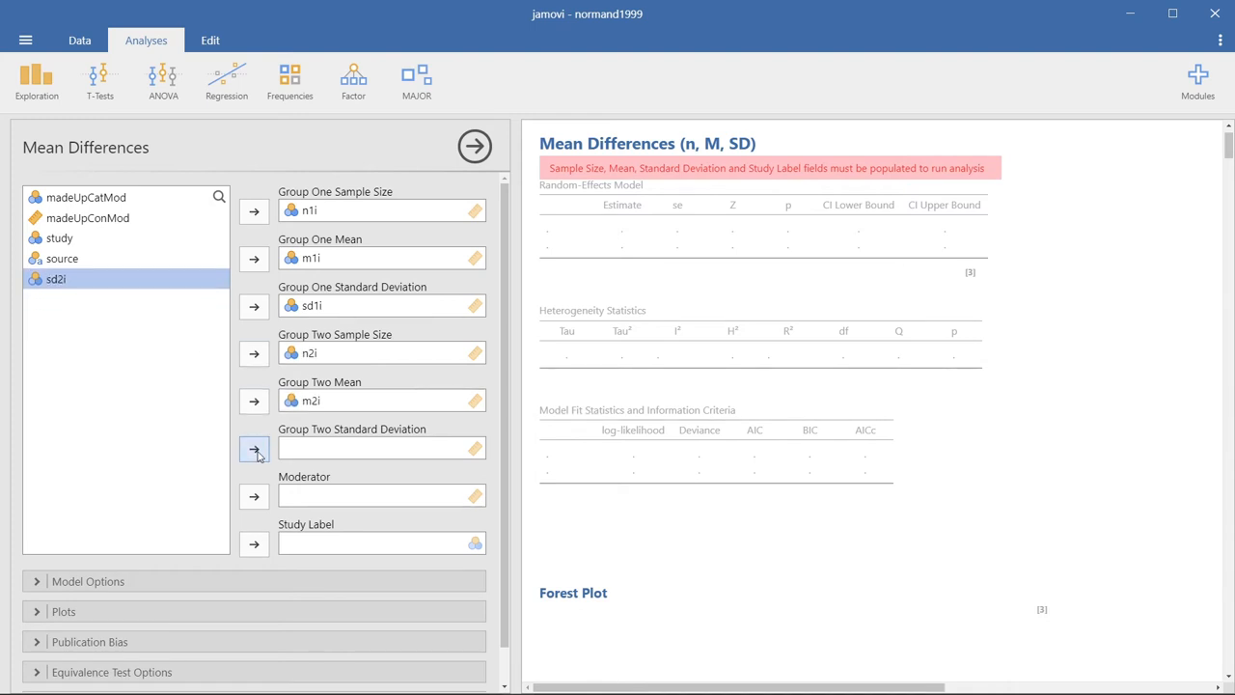
left_click(255, 448)
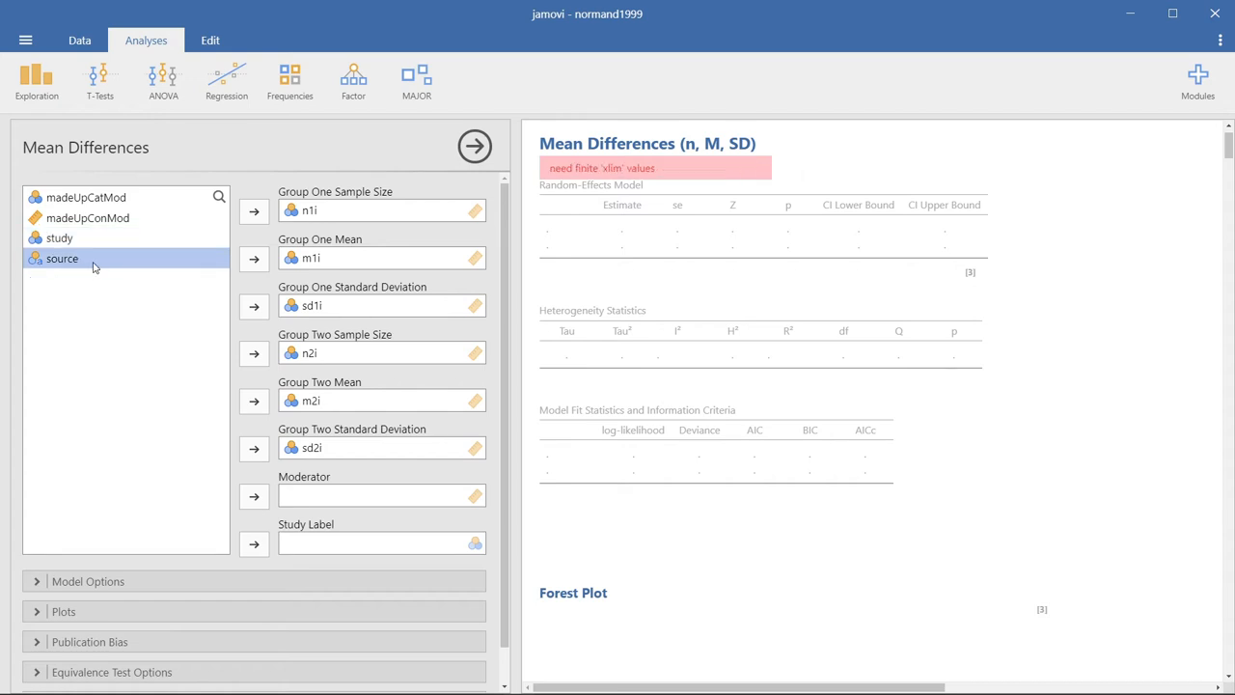
- Label studies by source and review the heterogeneity table, forest plot, bias tests and funnel plot
left_click(255, 544)
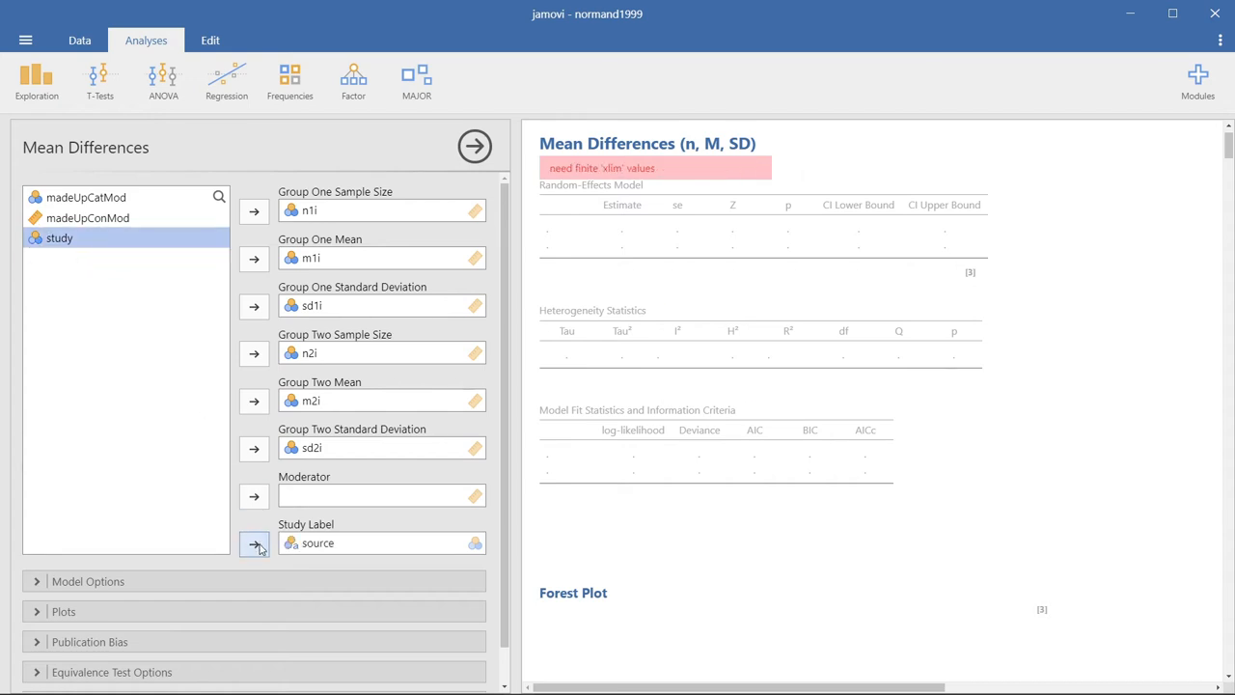
left_click(254, 544)
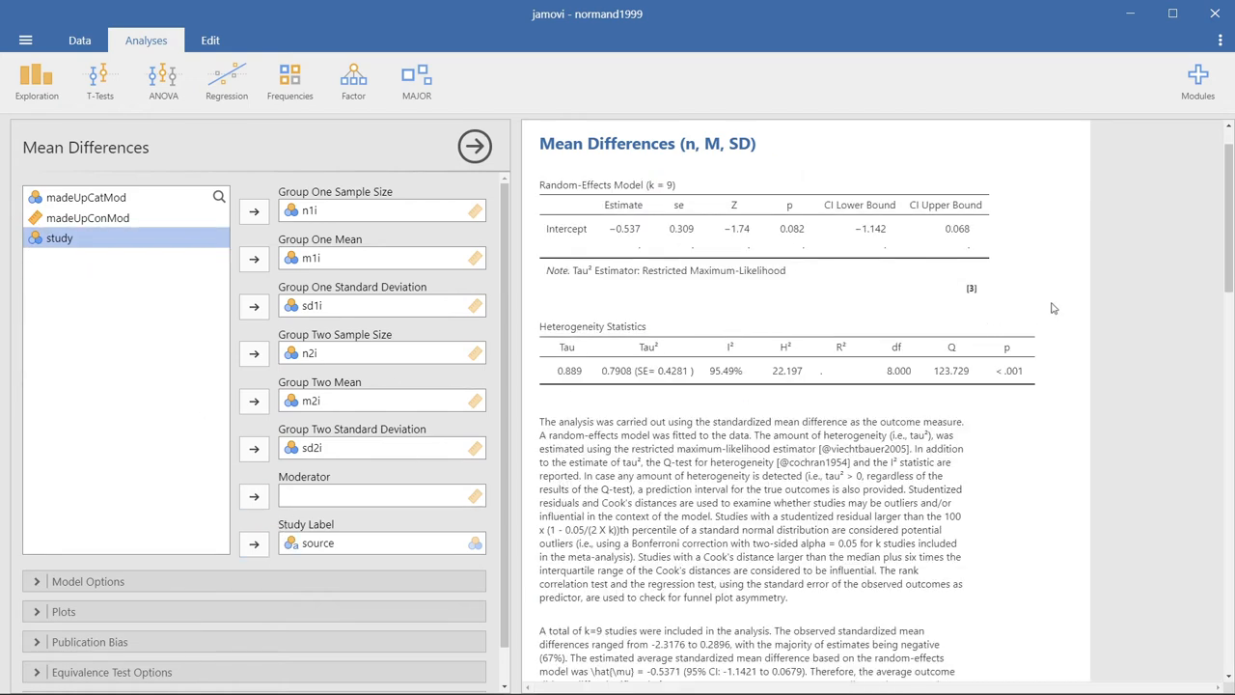
mouse_move(573, 238)
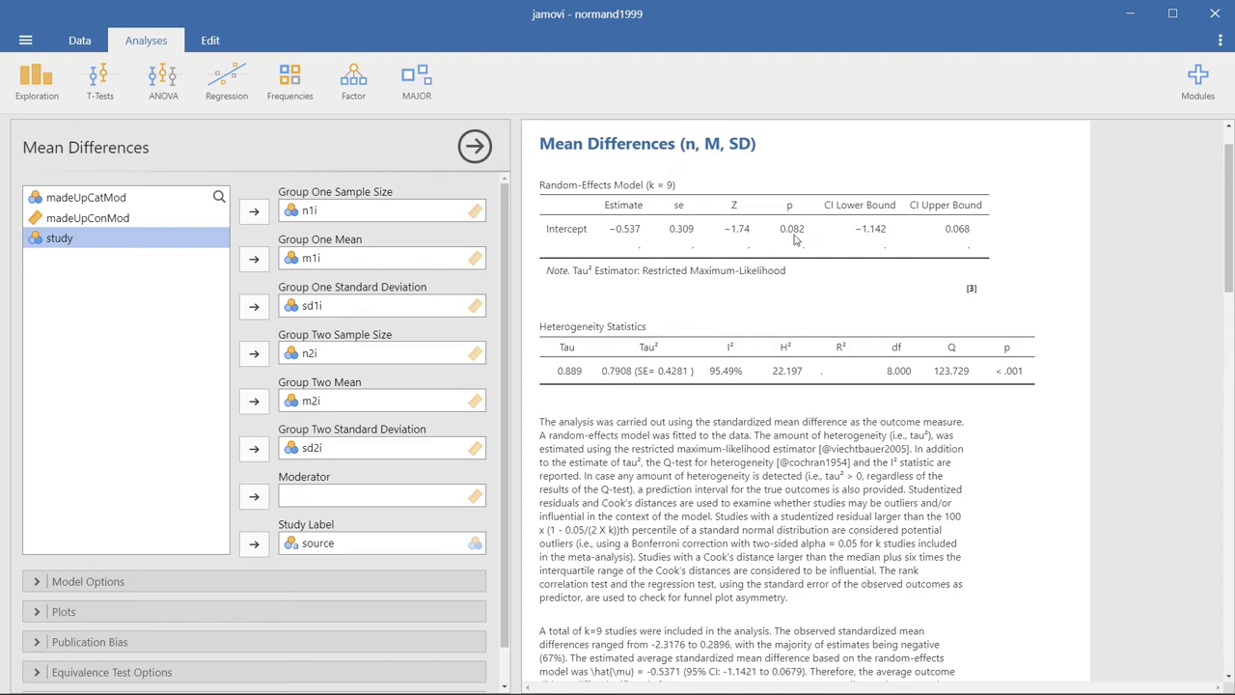
scroll("down", 3)
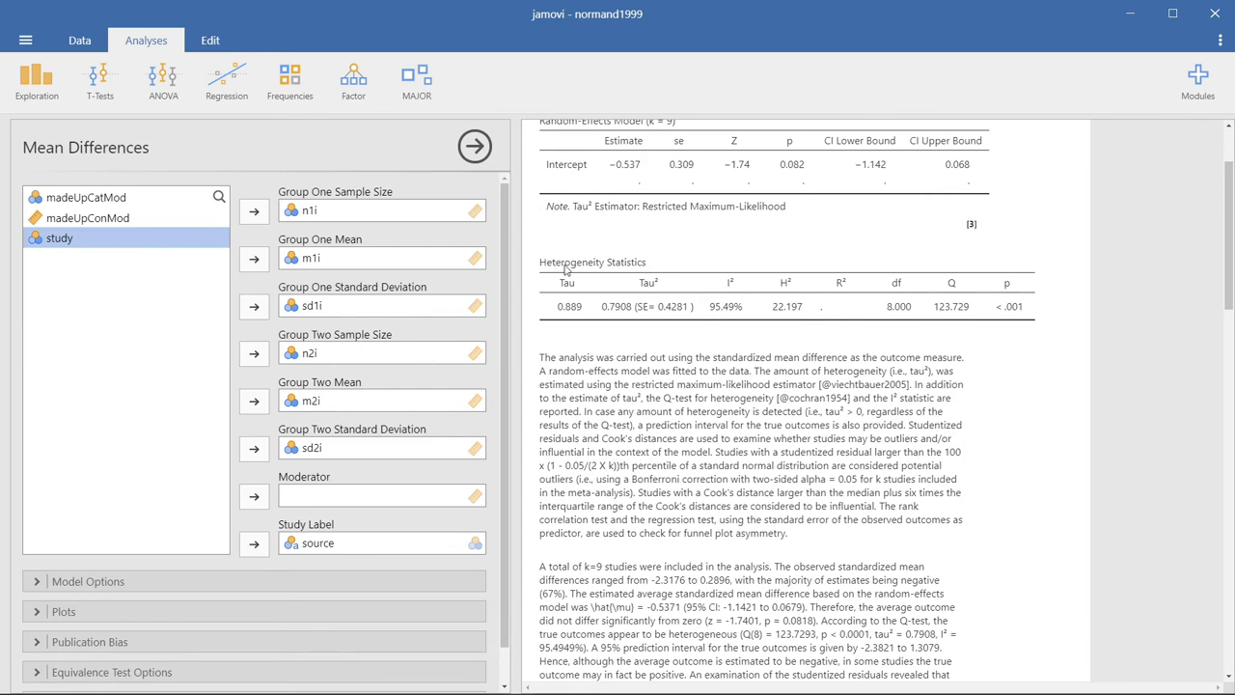
mouse_move(753, 328)
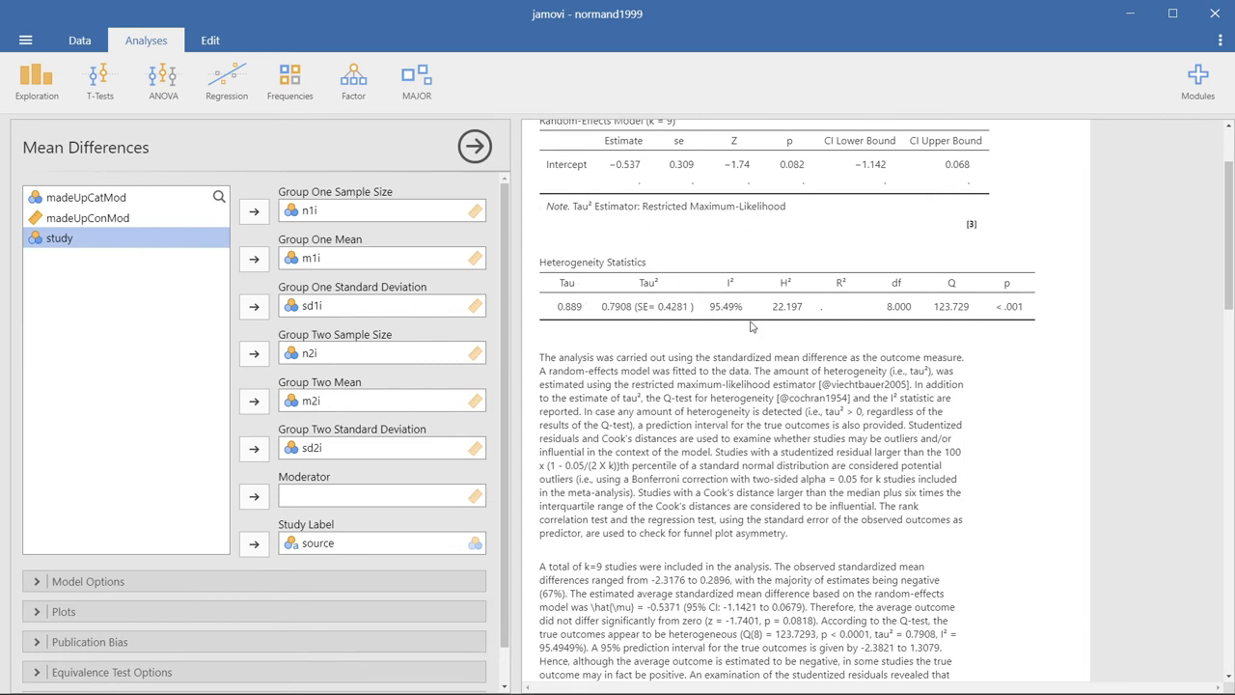
mouse_move(1007, 369)
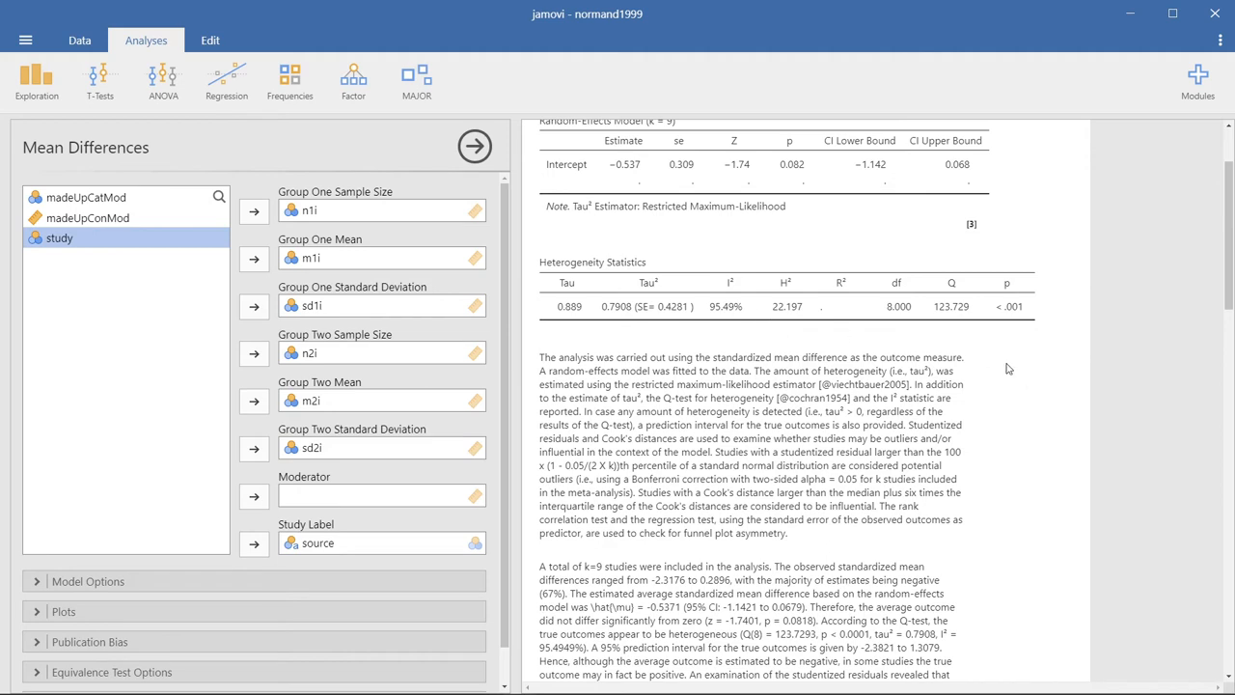
scroll("down", 3)
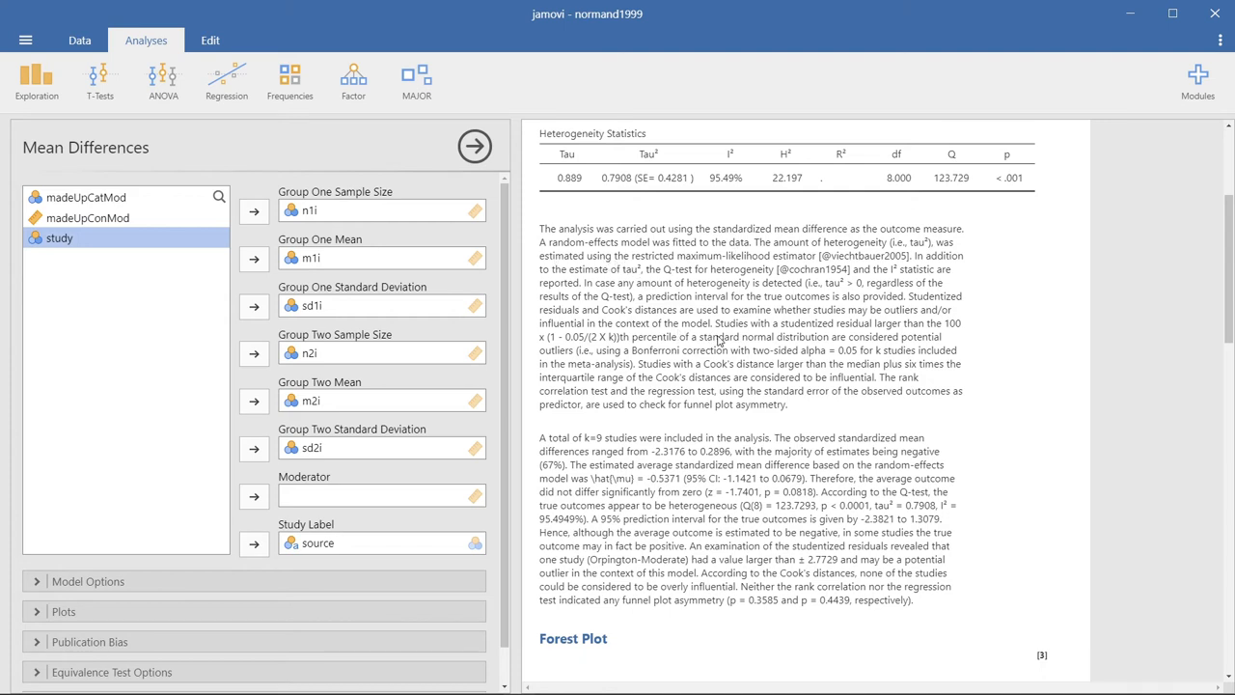
scroll("down", 3)
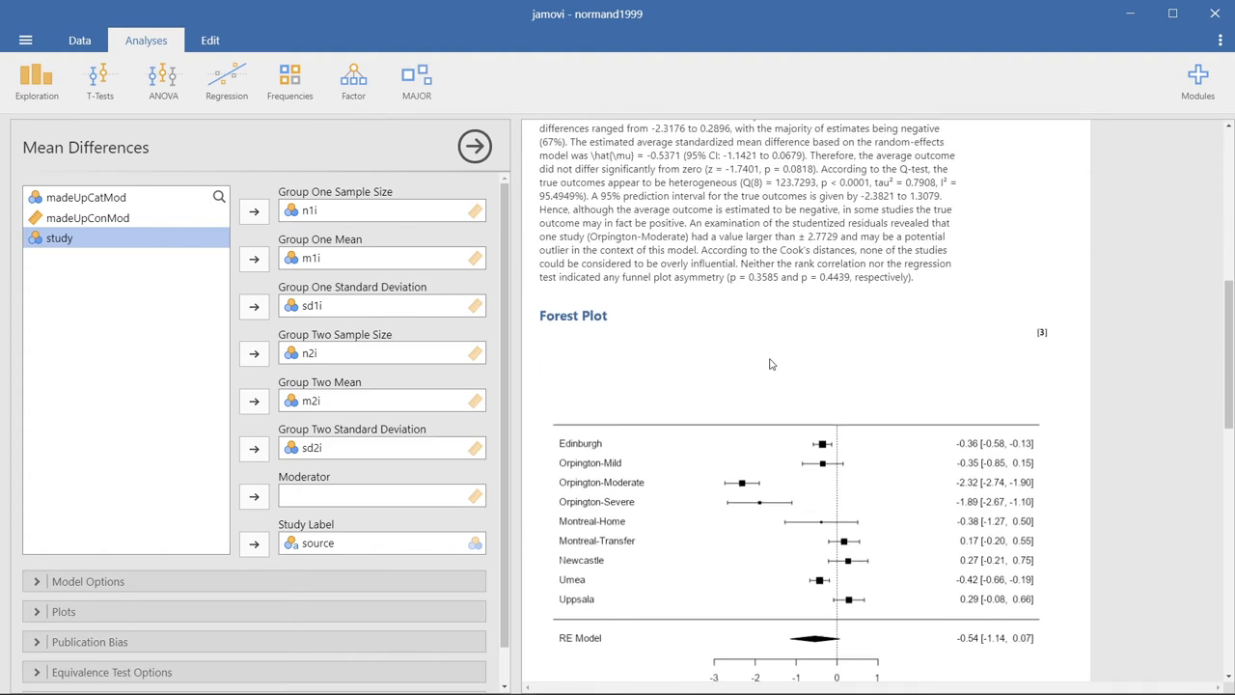
scroll("down", 3)
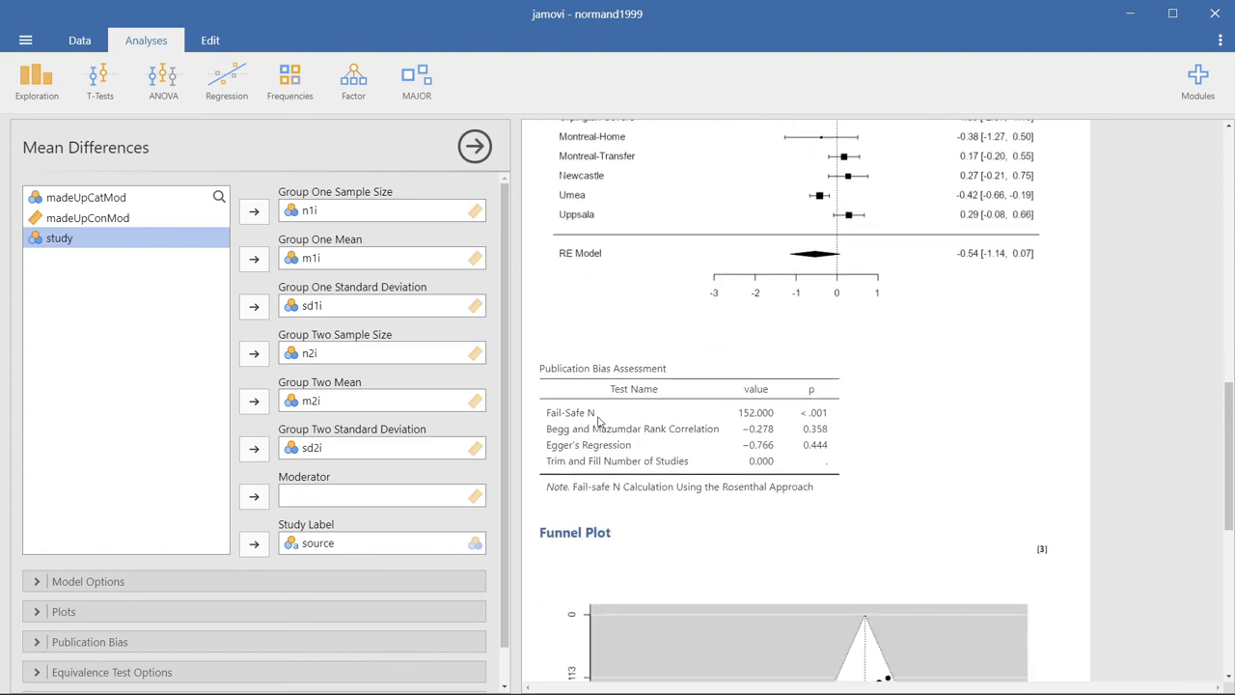
scroll("down", 3)
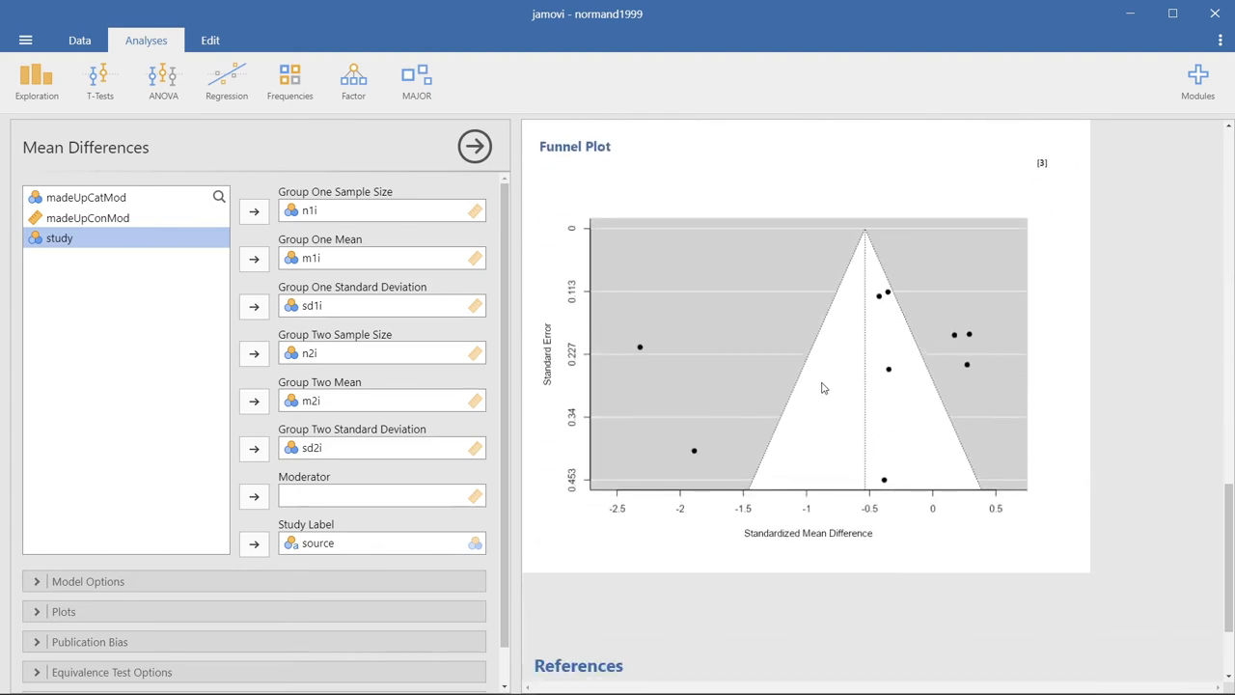
scroll("down", 3)
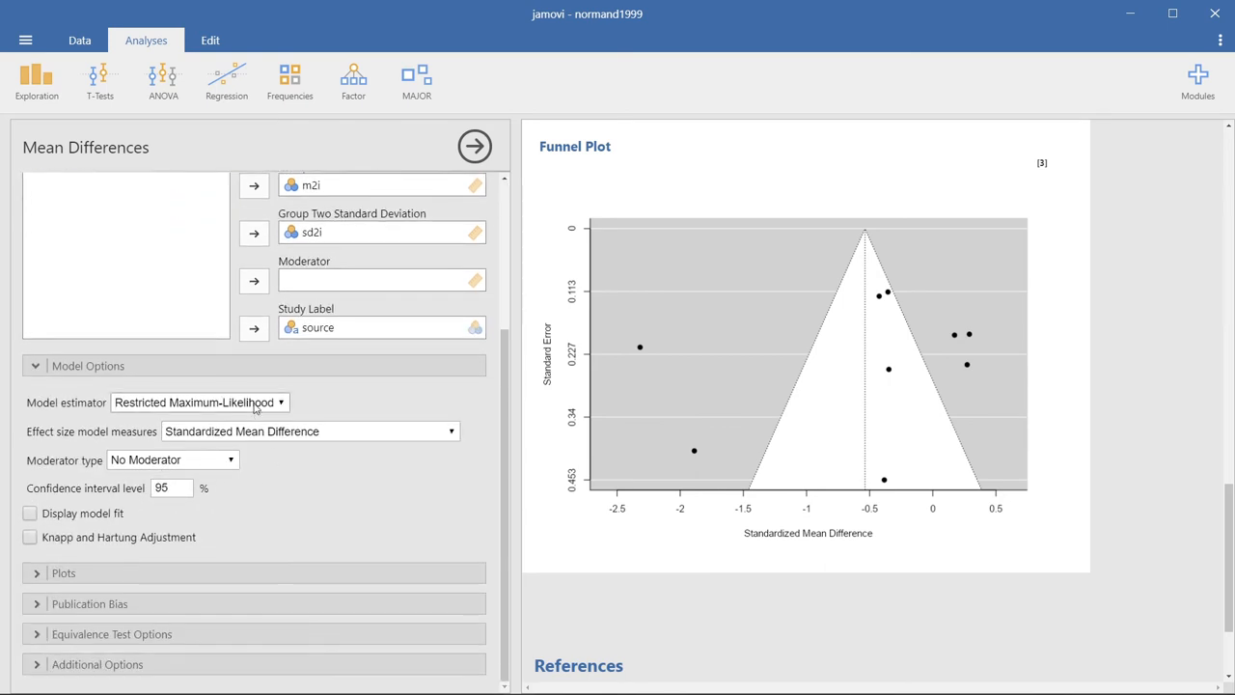
- Change the model estimator from Restricted Maximum-Likelihood to Maximum-Likelihood
left_click(197, 404)
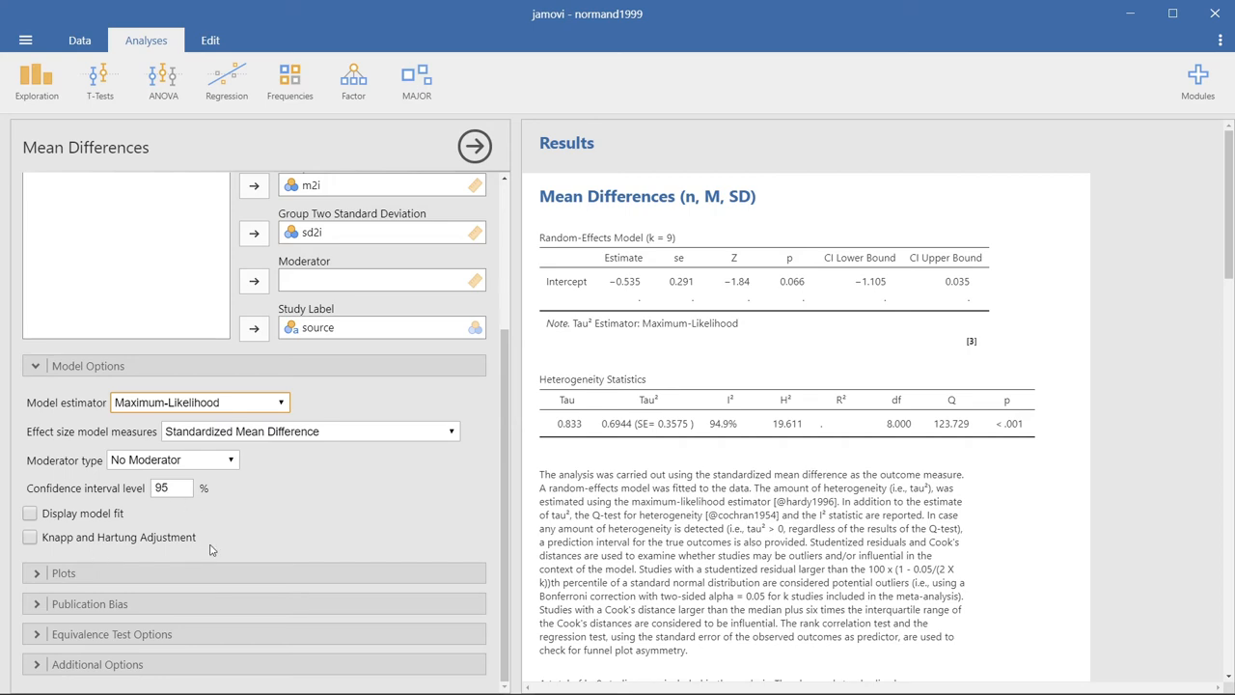
mouse_move(285, 525)
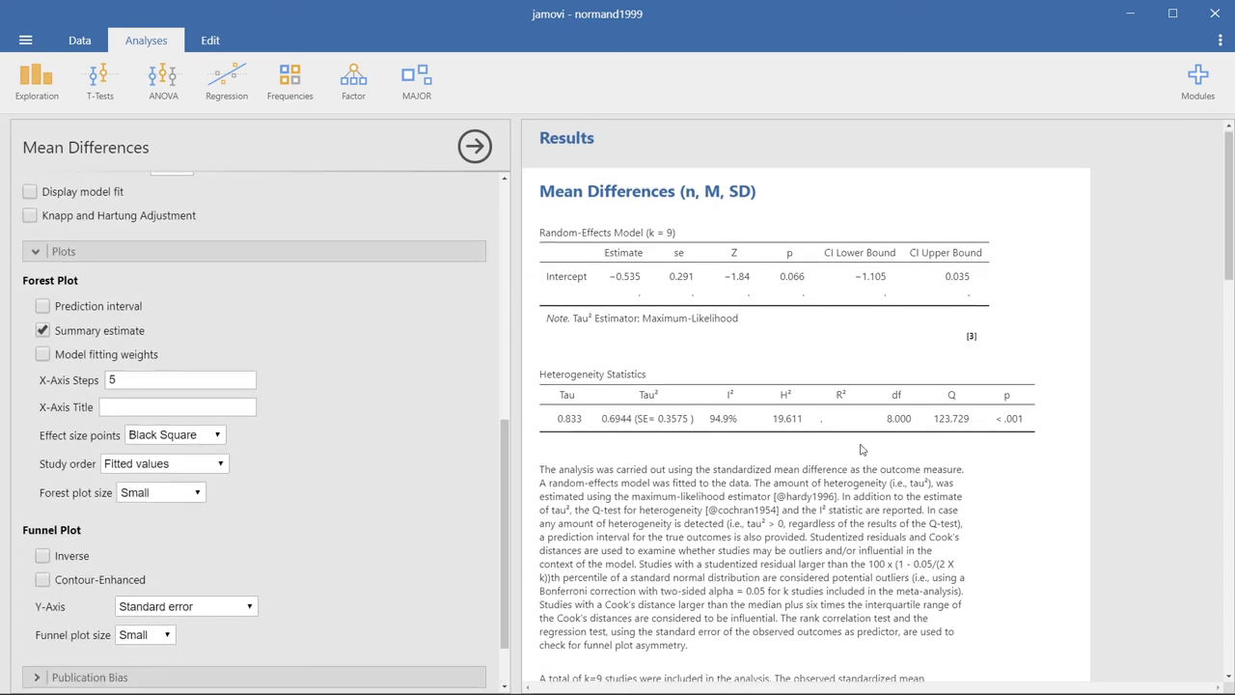
- Expand the Plots section to reveal the Forest Plot and Funnel Plot settings
scroll("down", 3)
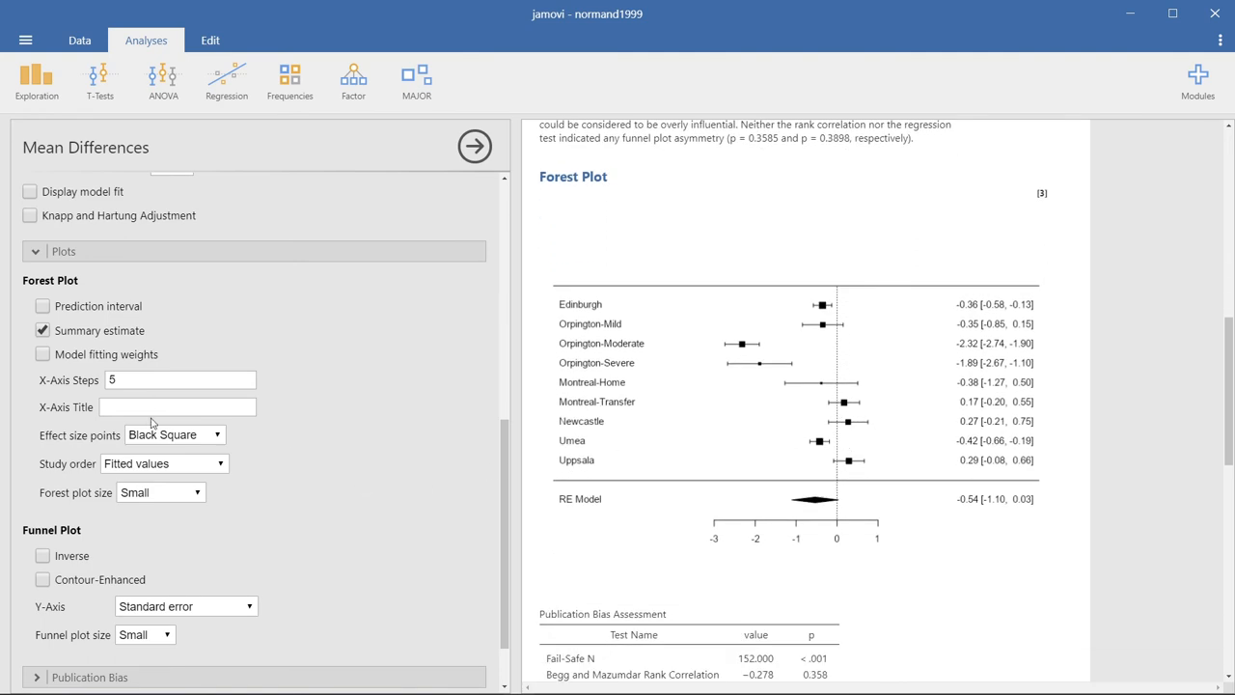
left_click(42, 305)
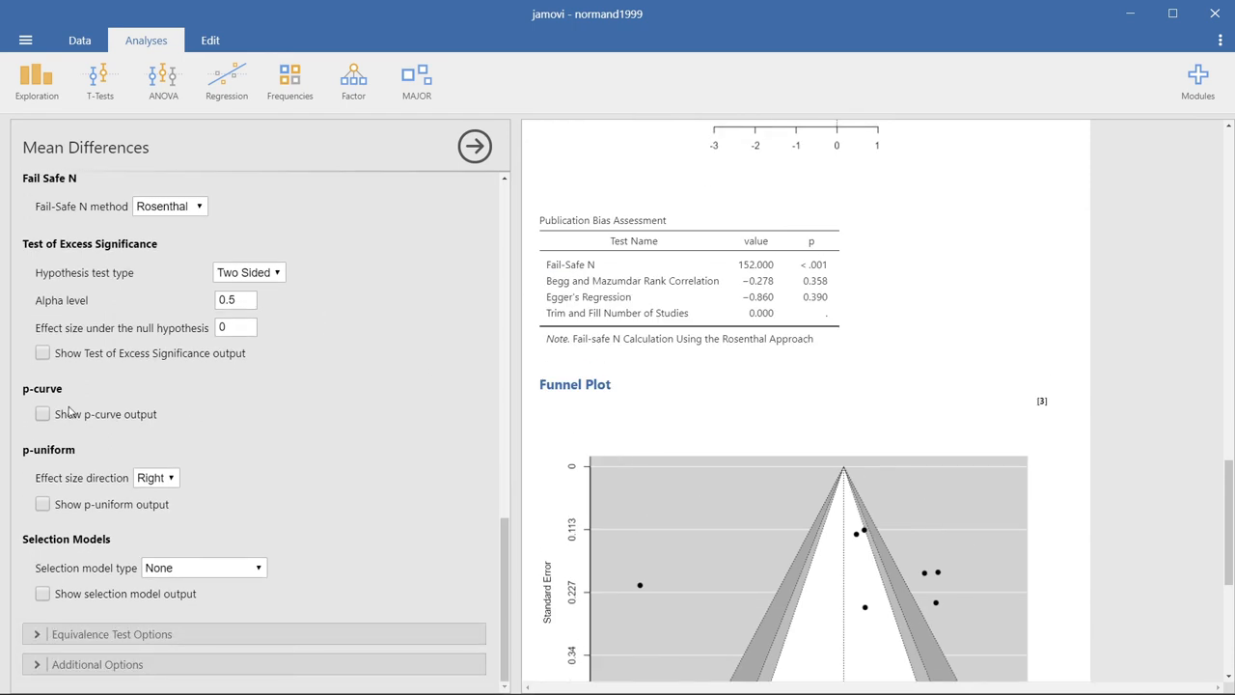
- Show the p-curve output and review the resulting p-curve plot and bias tables
left_click(42, 413)
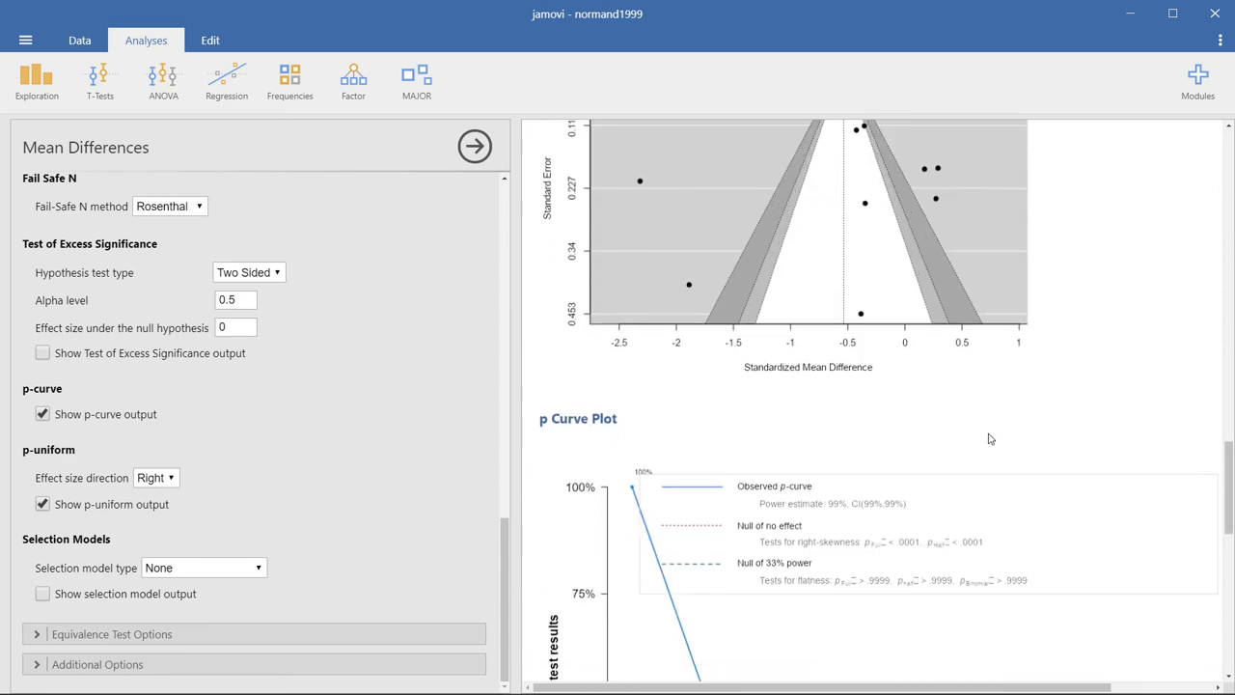
scroll("down", 3)
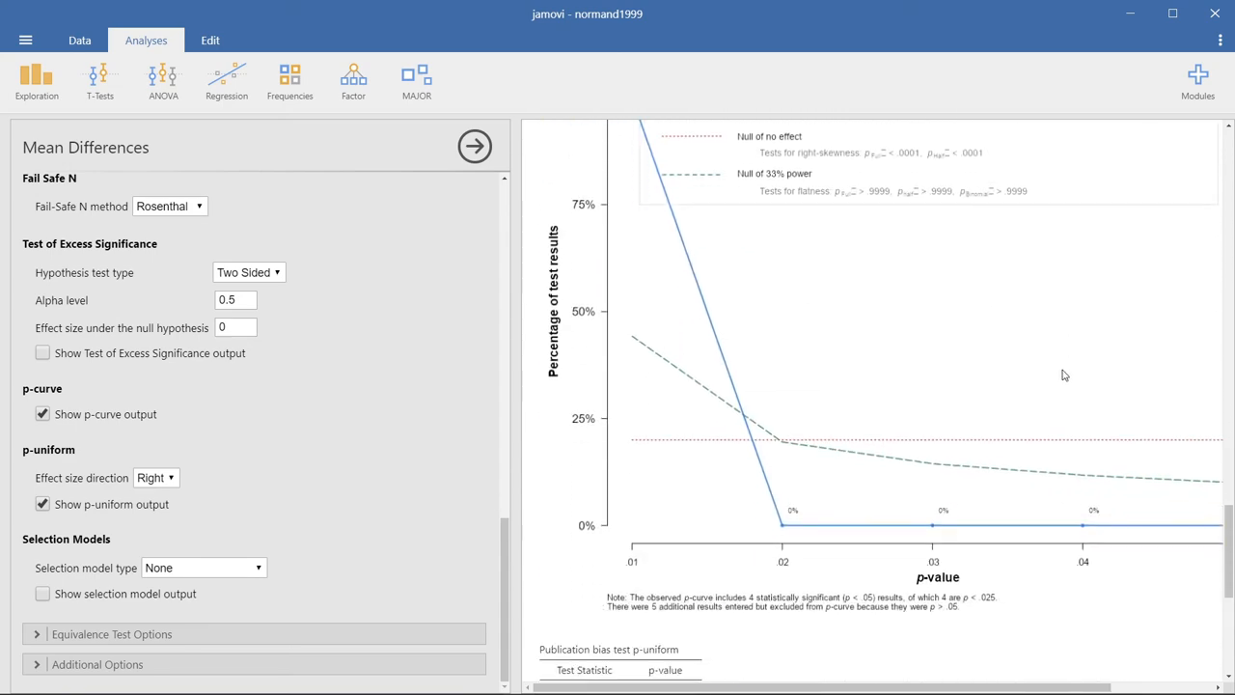
scroll("down", 3)
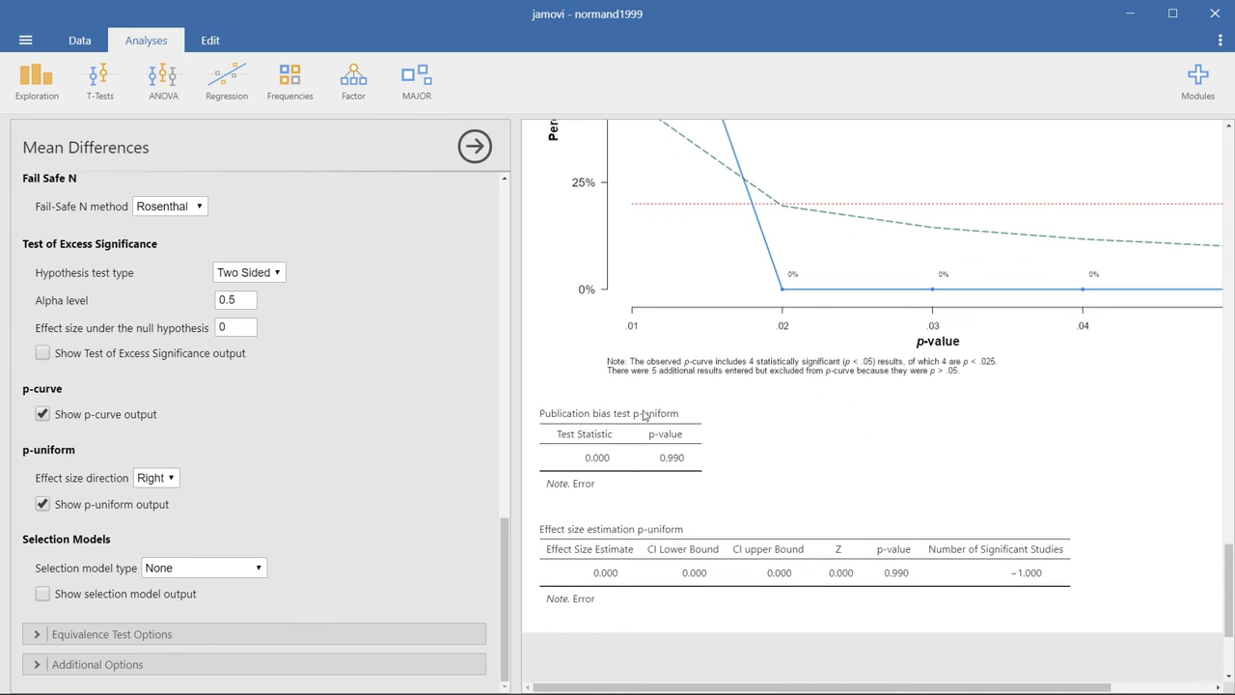
mouse_move(571, 599)
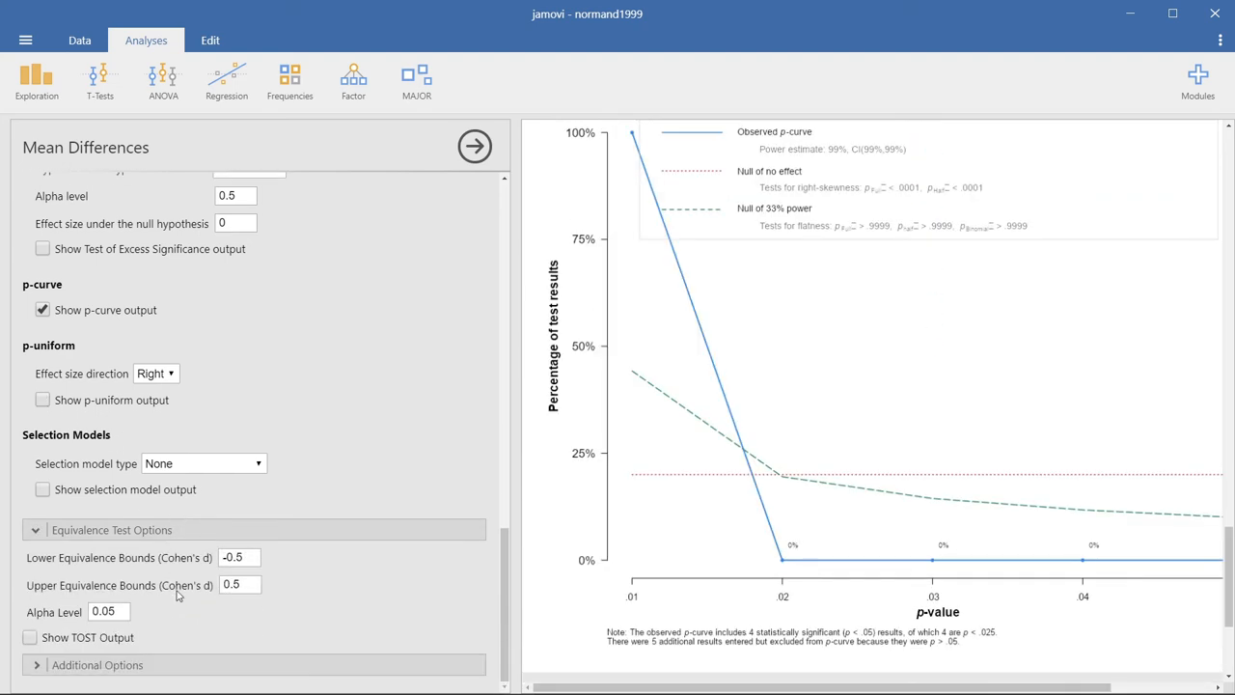
- Show the TOST equivalence output with bounds −0.5 and 0.5 and its equivalence plot
left_click(29, 637)
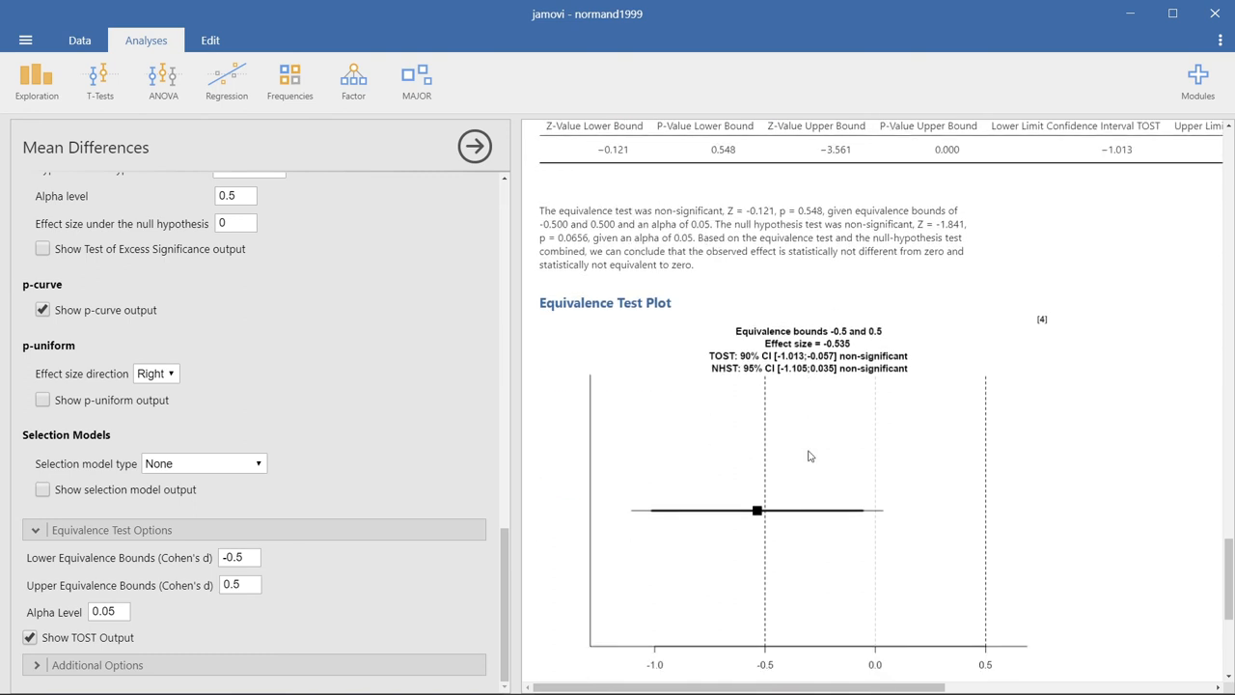
scroll("up", 3)
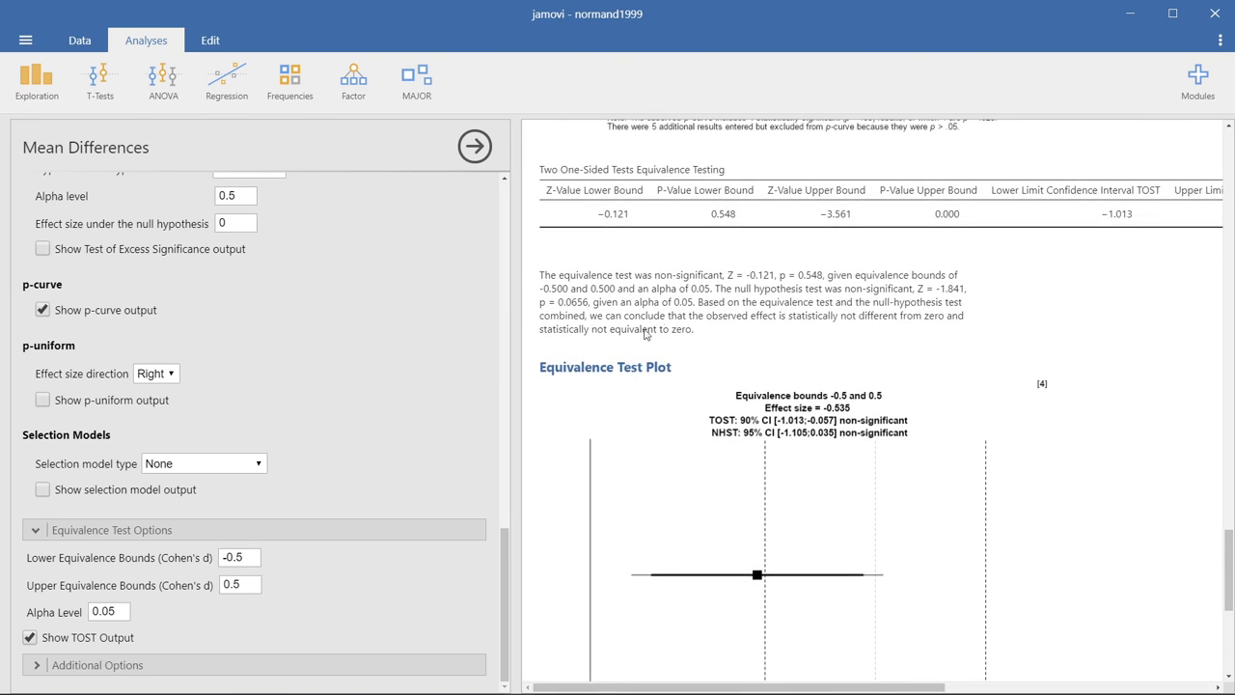
scroll("down", 3)
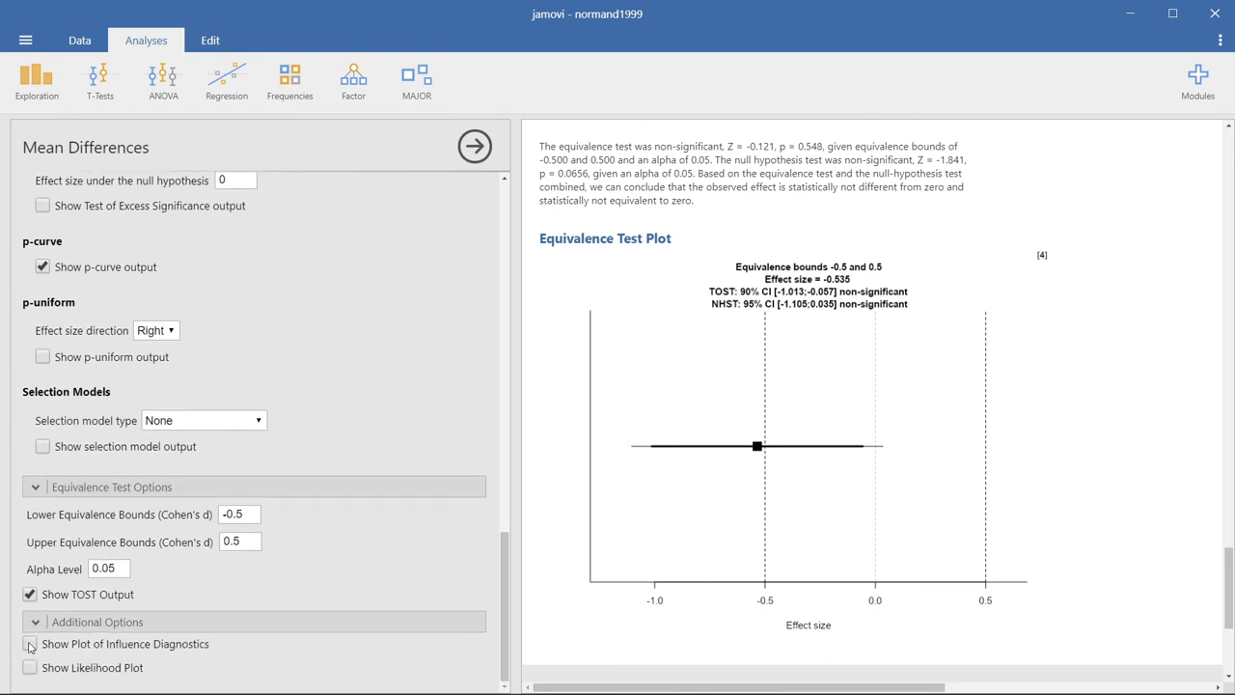
- Show the influence diagnostics and normal Q-Q plots and review them
left_click(31, 645)
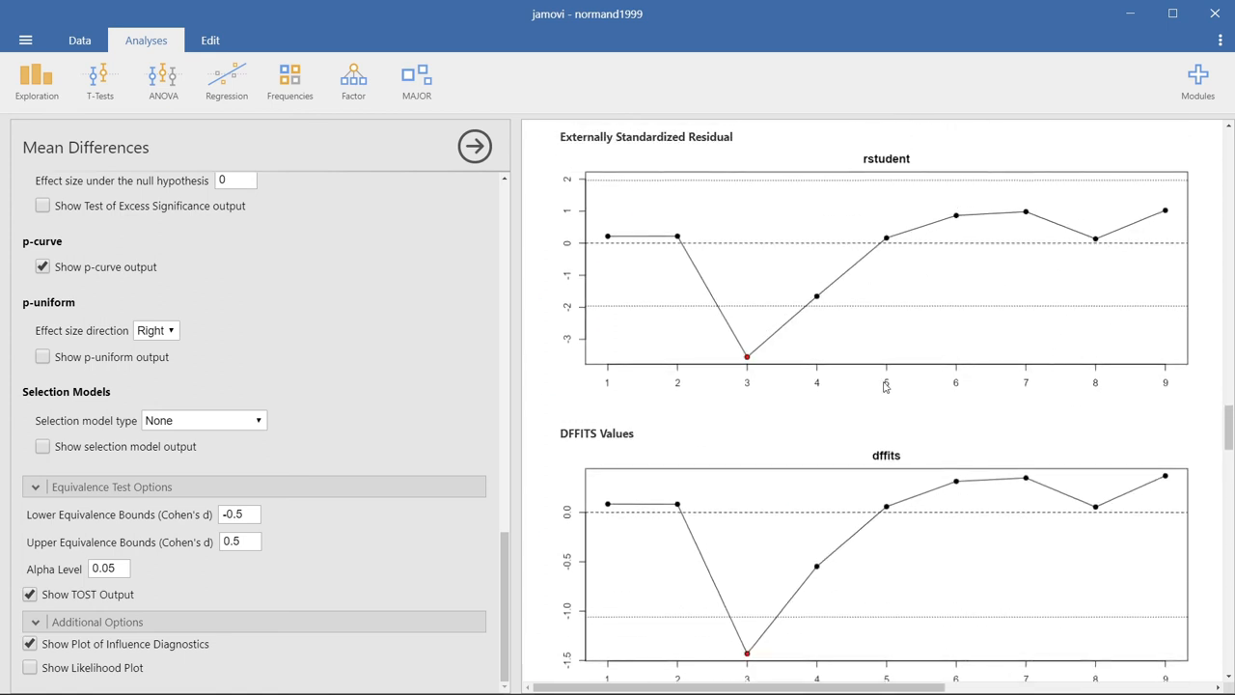
mouse_move(664, 386)
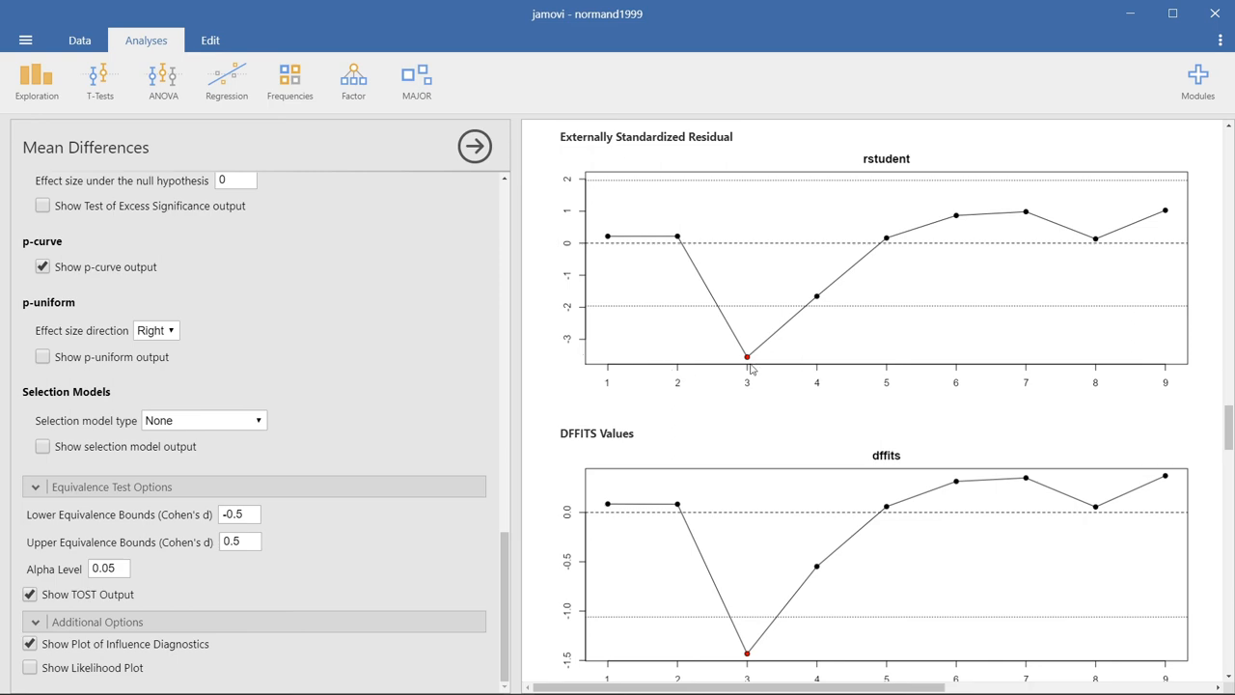
mouse_move(780, 394)
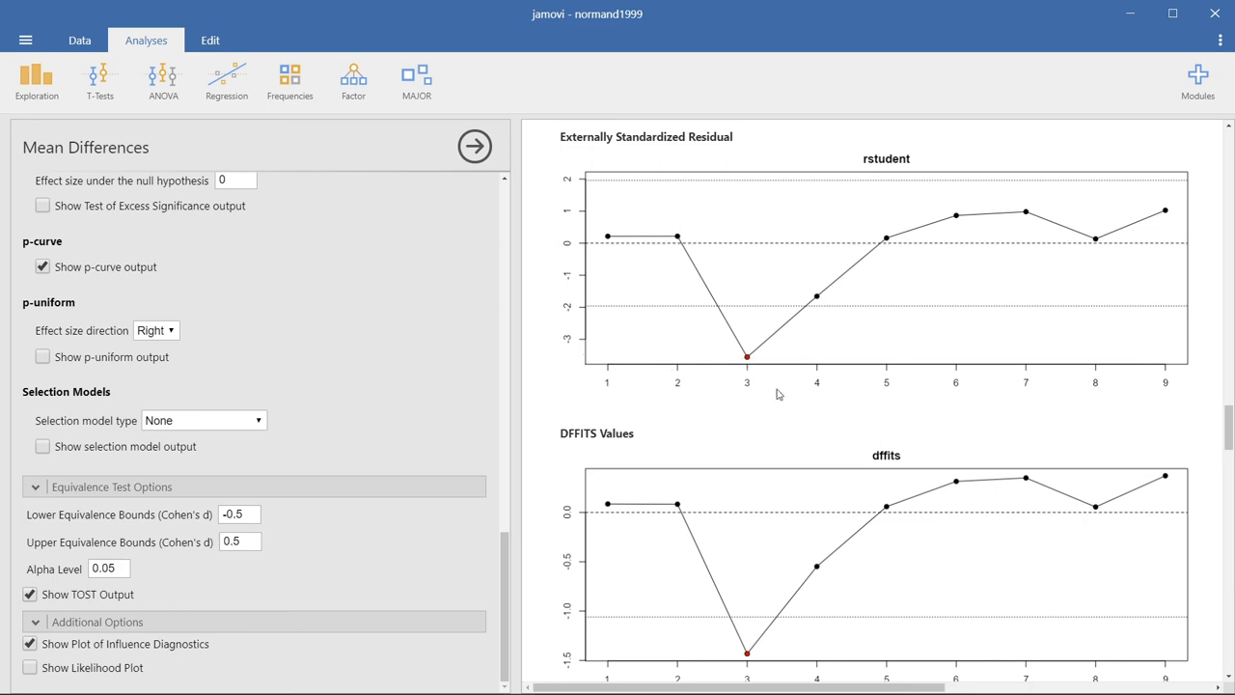
scroll("down", 3)
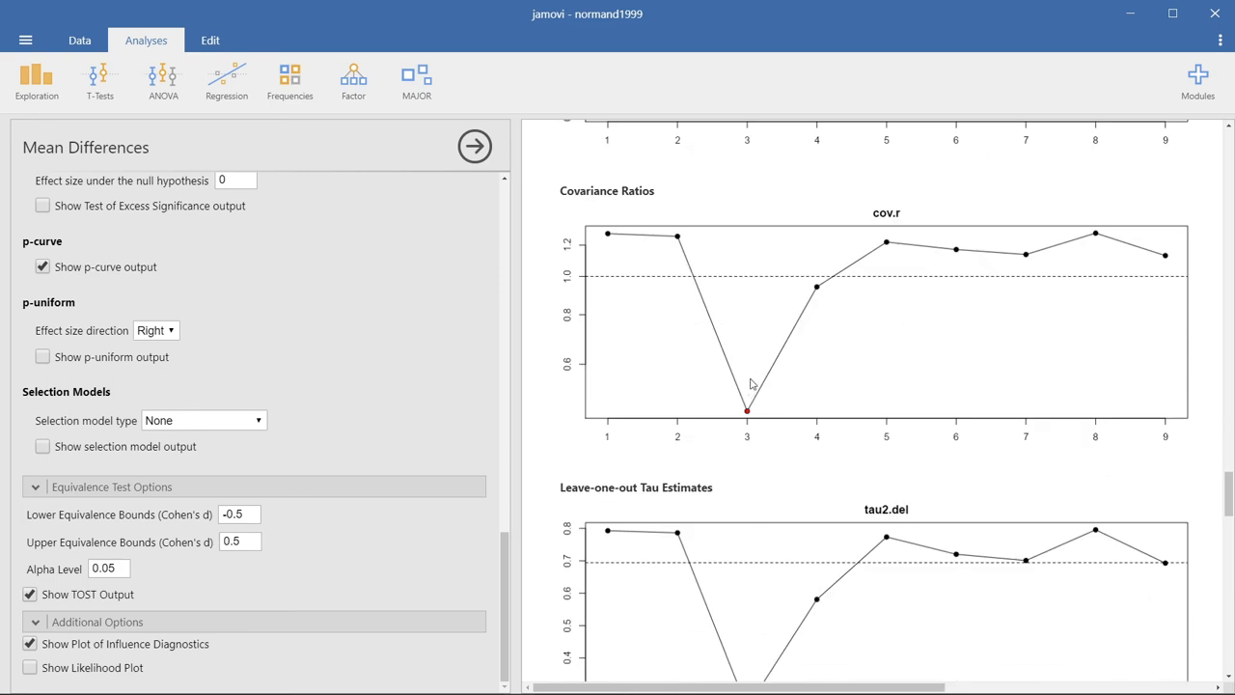
scroll("down", 3)
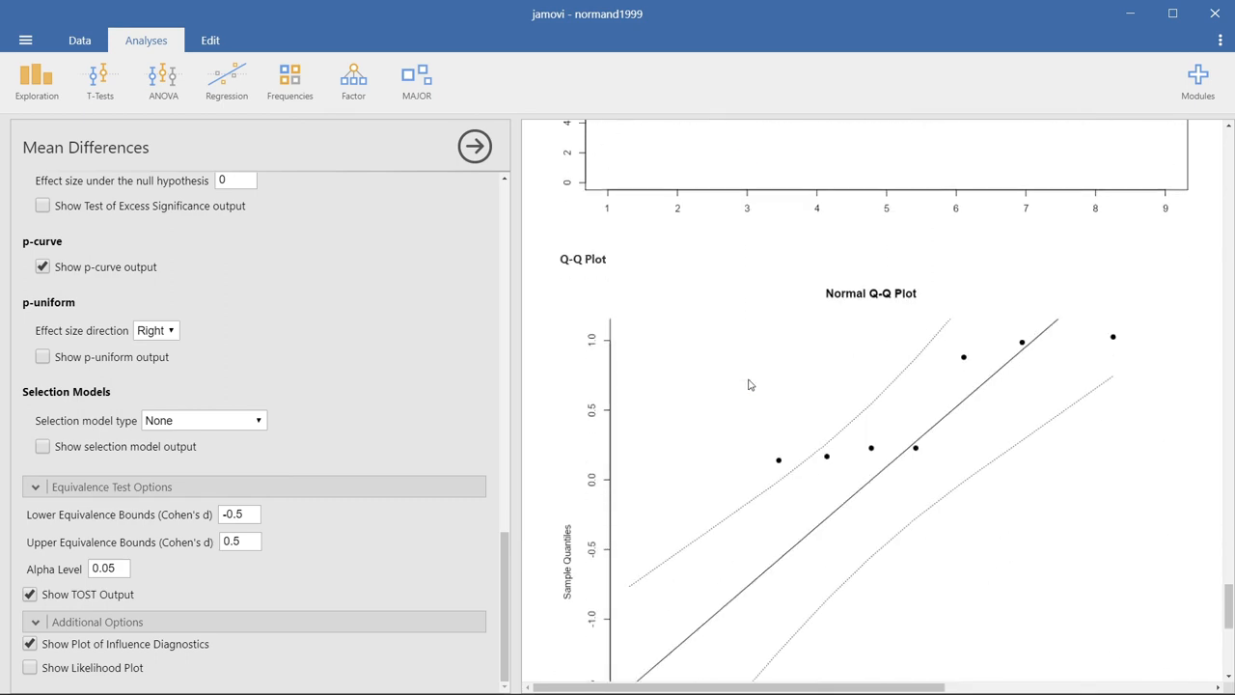
scroll("down", 3)
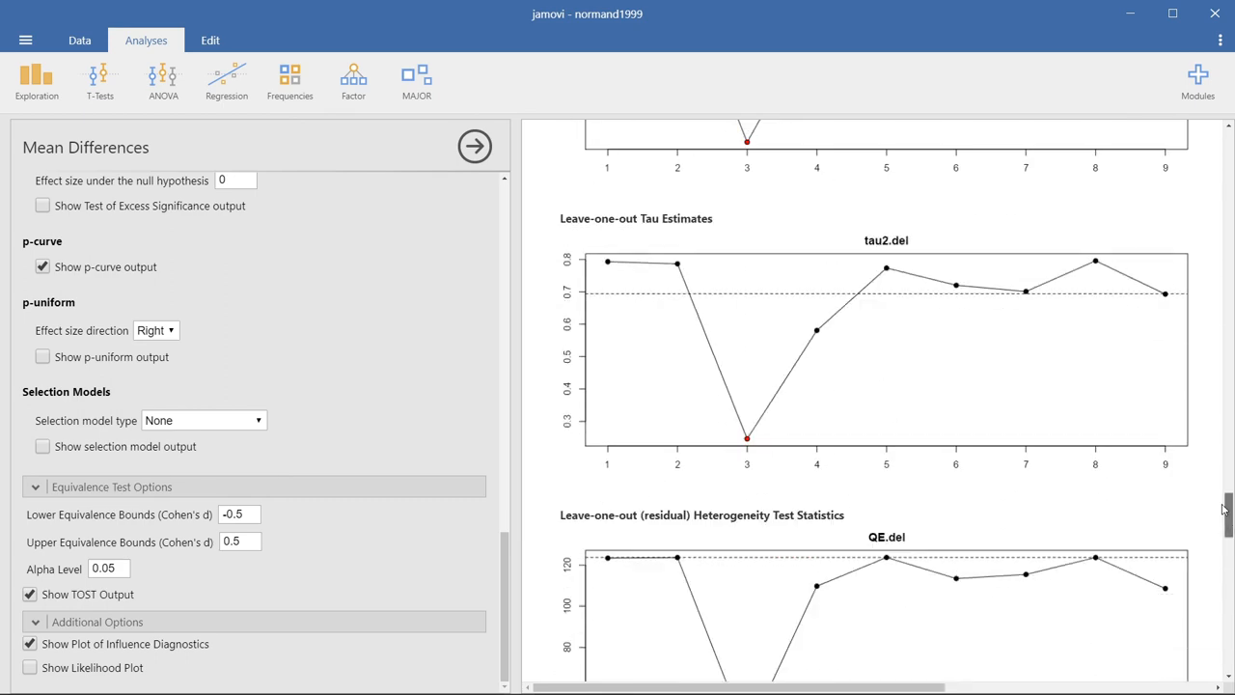
scroll("up", 3)
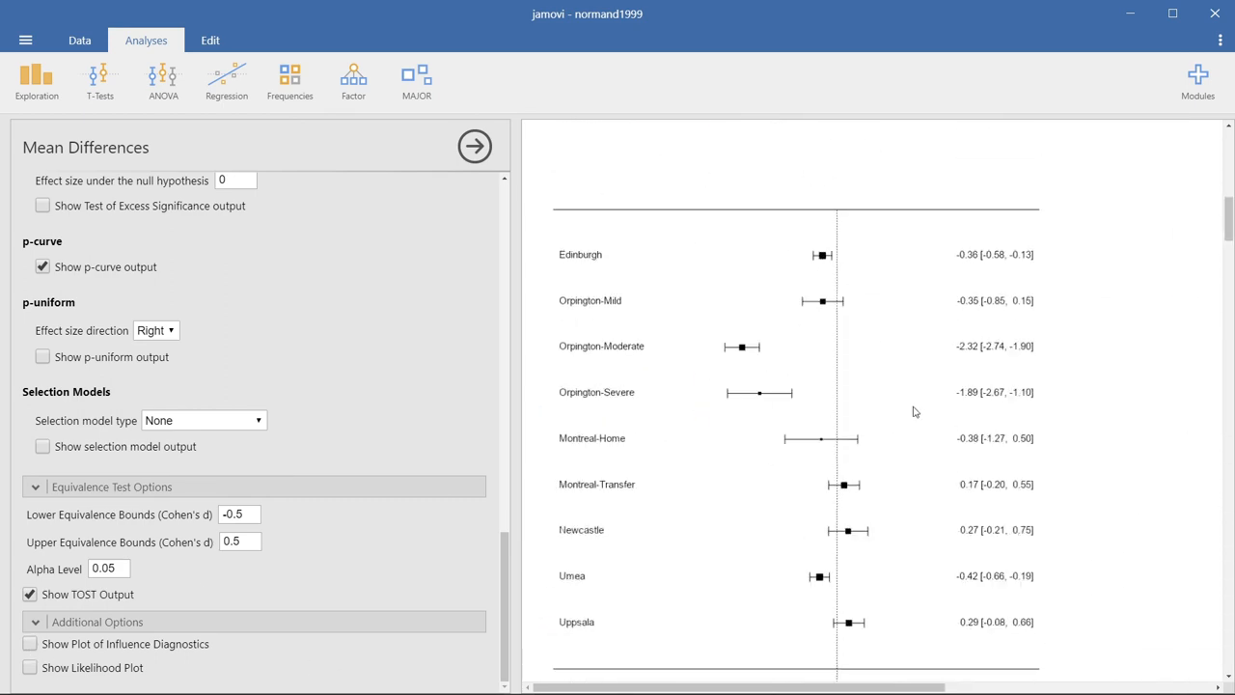
scroll("down", 3)
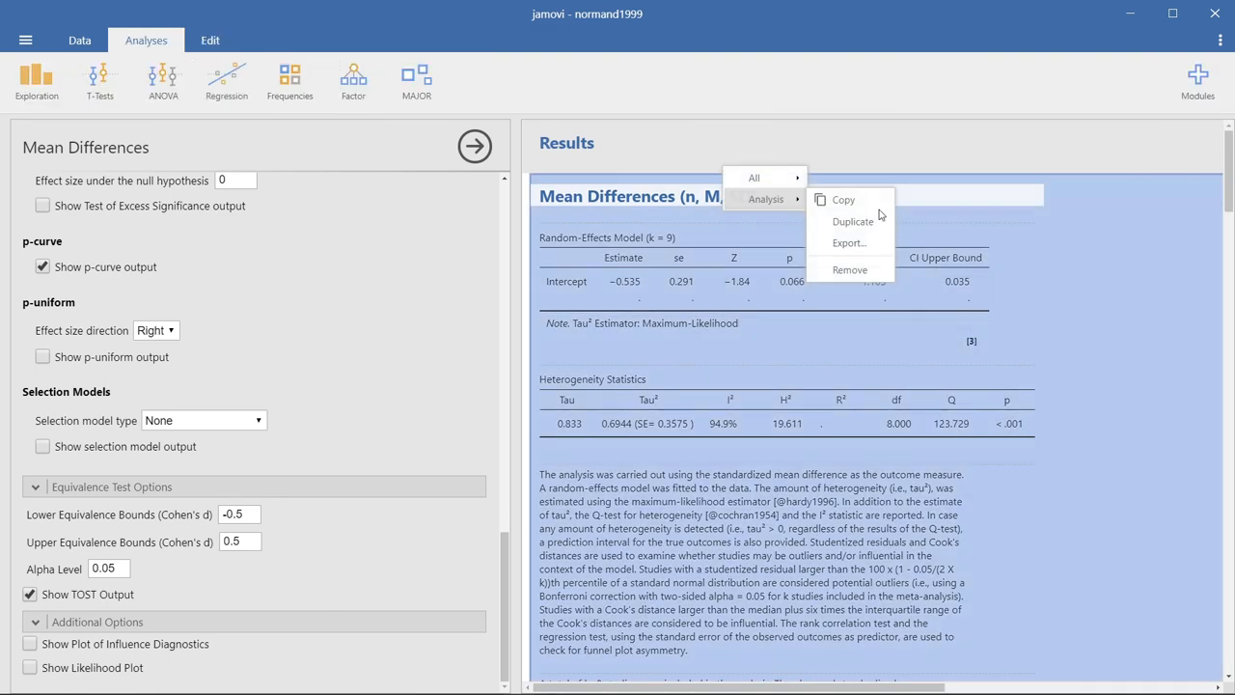
- Copy the whole meta-analysis results via Analysis > Copy
left_click(842, 198)
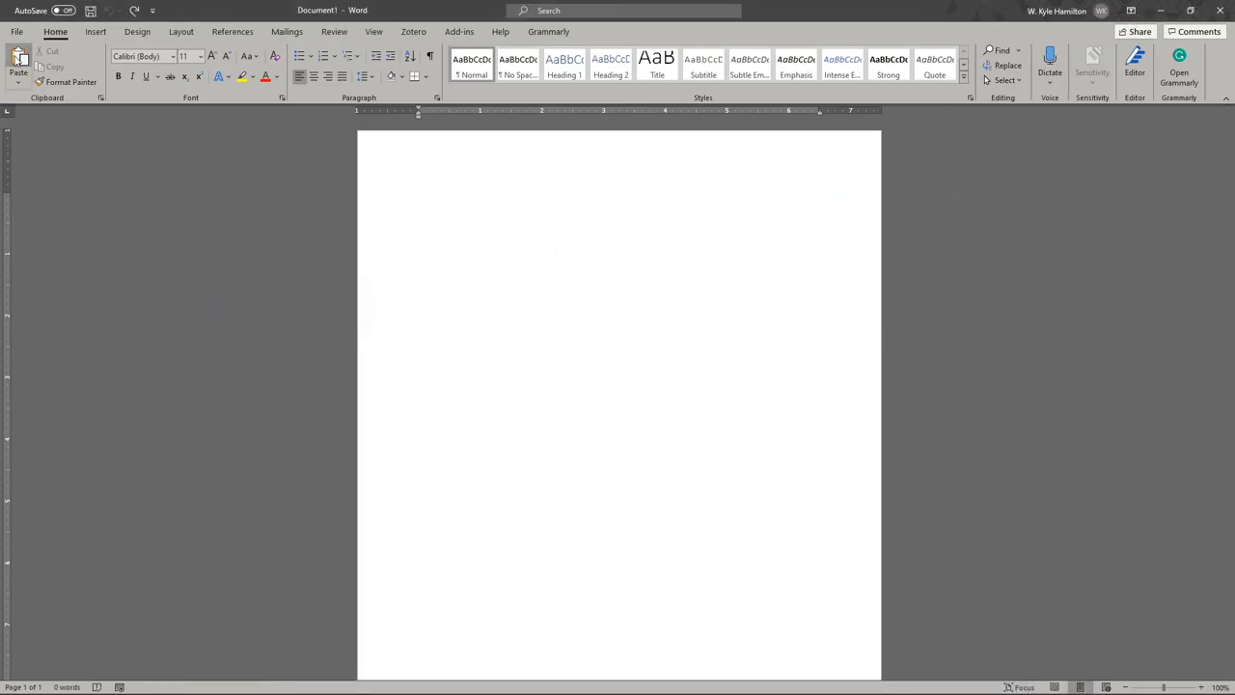
- Paste the meta-analysis tables and plots into the Word document and review the pages
left_click(17, 65)
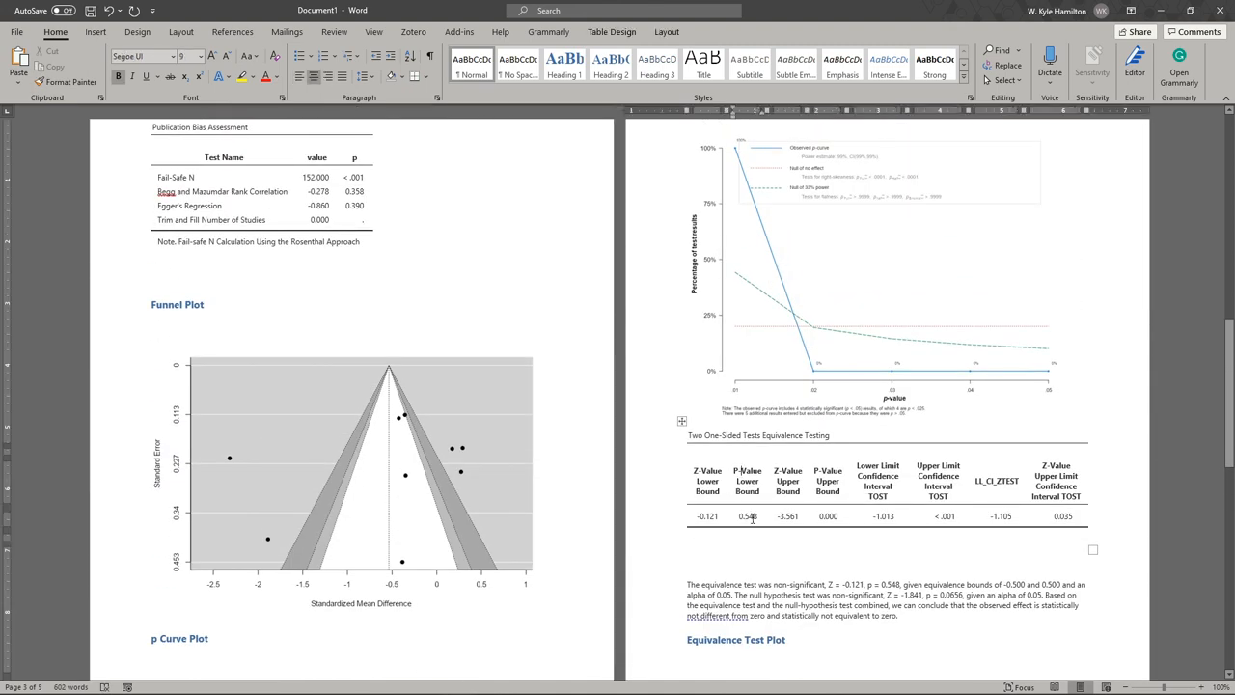
left_click(888, 319)
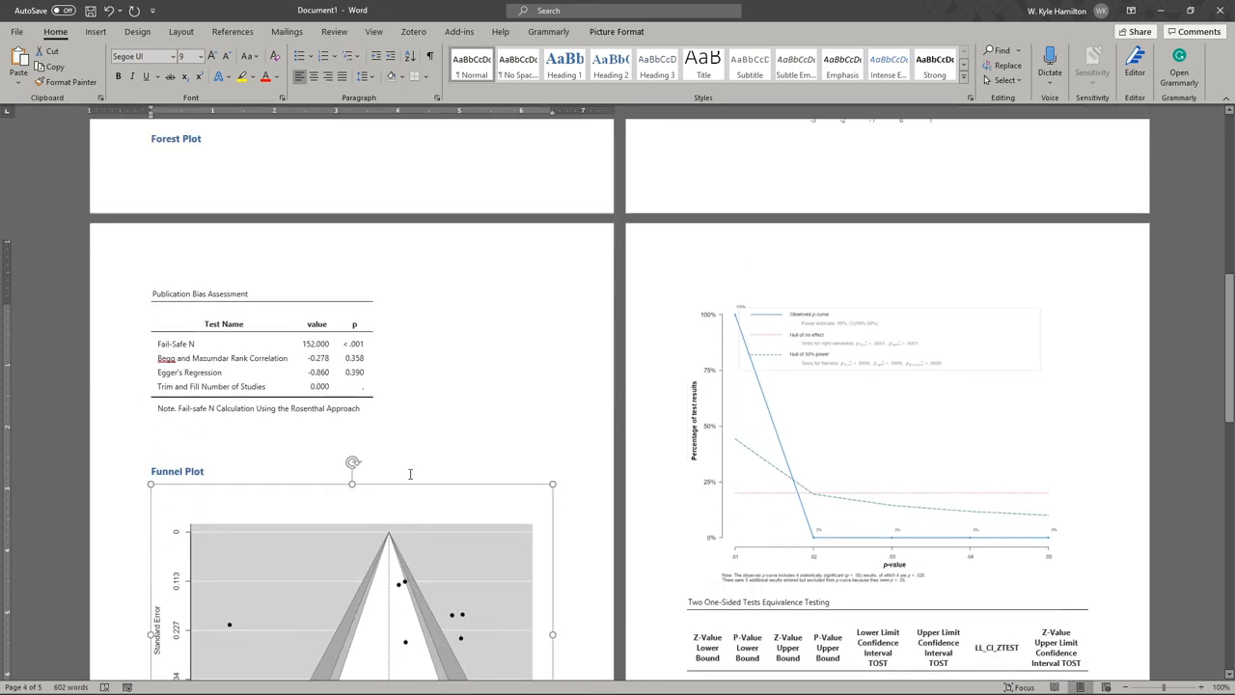
scroll("up", 3)
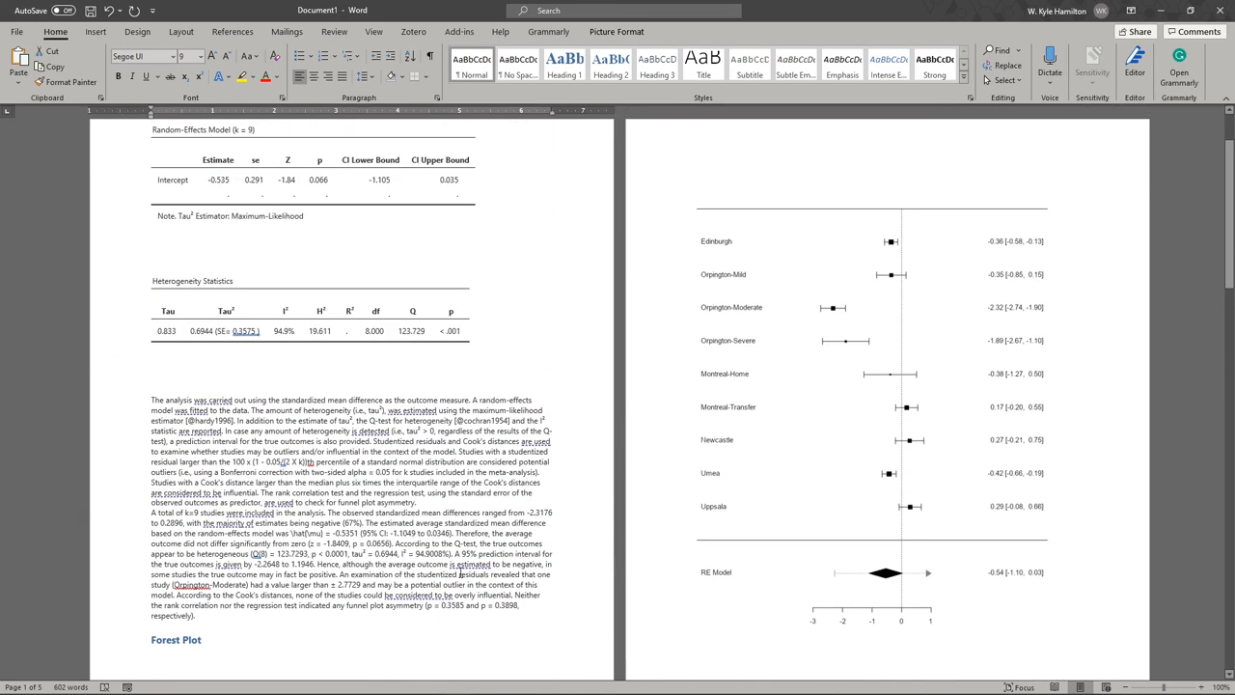
scroll("up", 3)
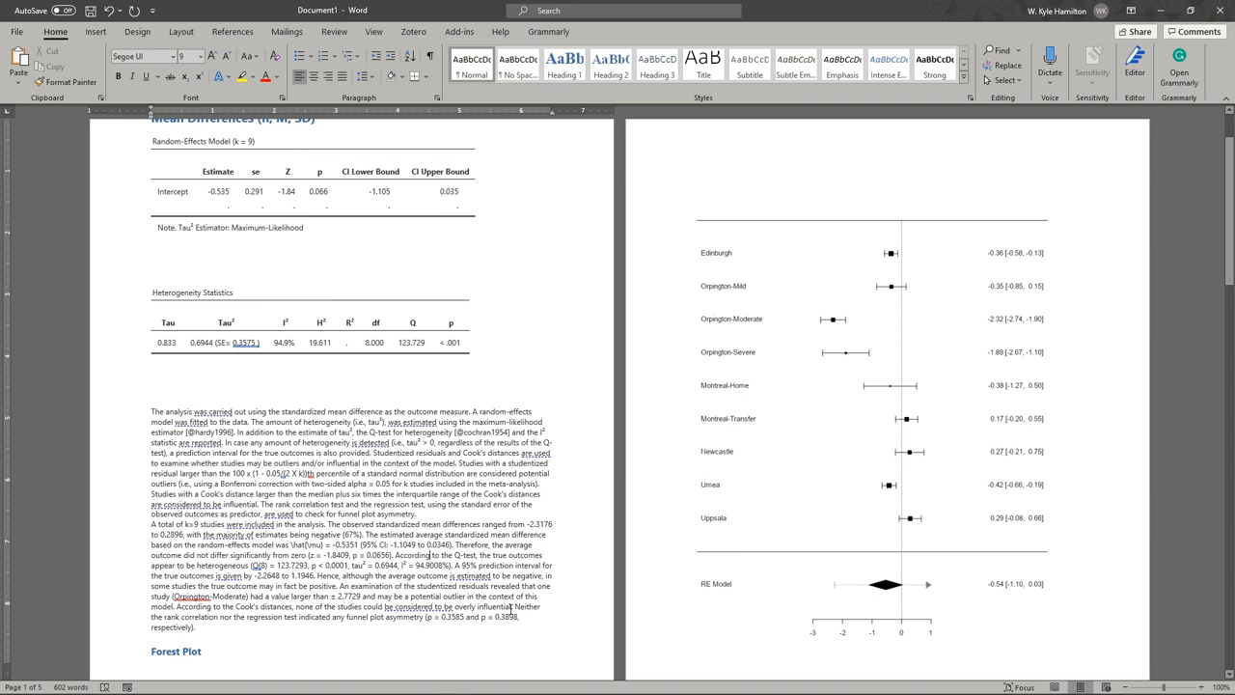